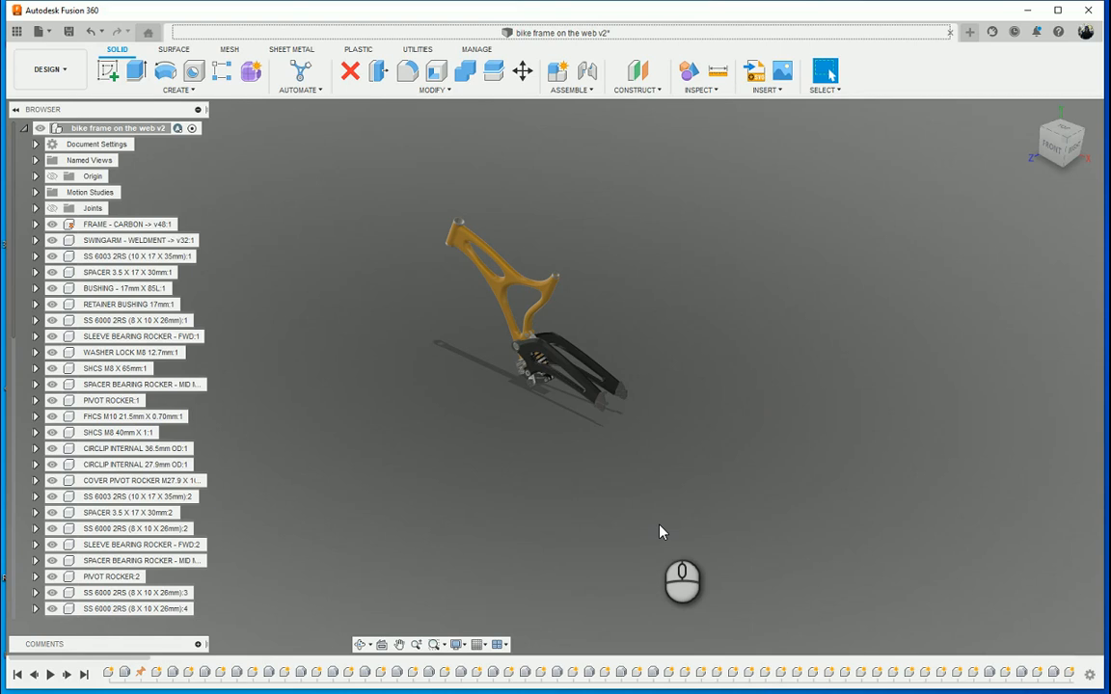
mouse_move(569, 355)
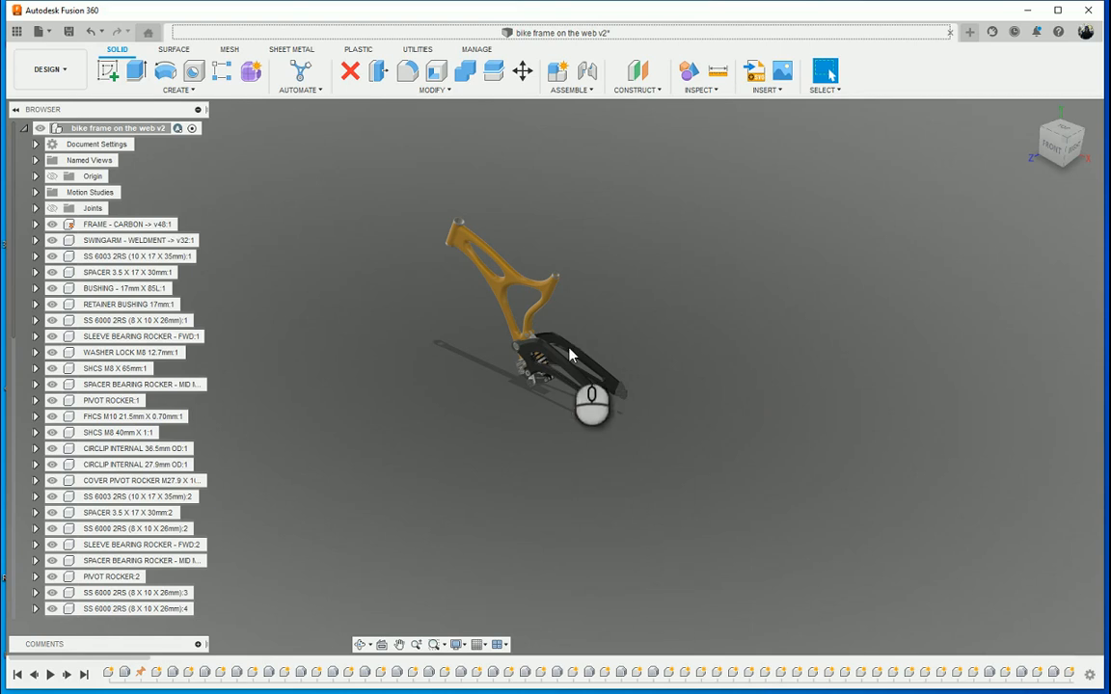
Step: Switch the bike frame design to the Animation workspace, with view keyframes on its storyboard
left_click_drag(569, 355, 574, 412)
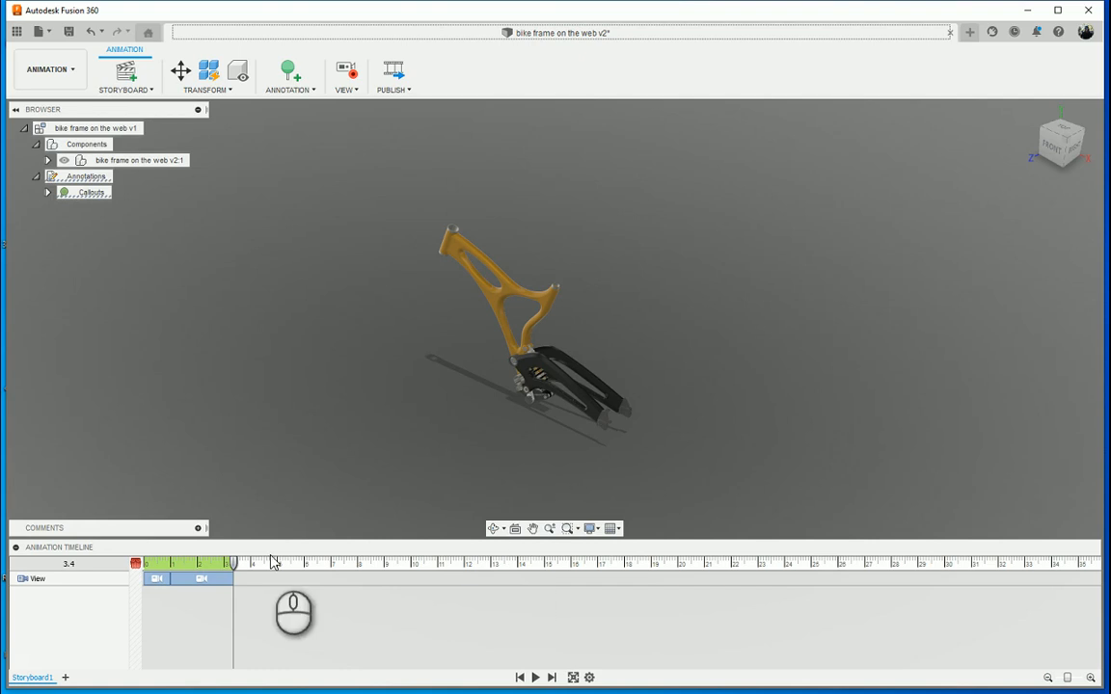
Step: Extend the View action to 4.2 seconds, then try Auto Explode: All Levels, which finds no components
left_click(203, 579)
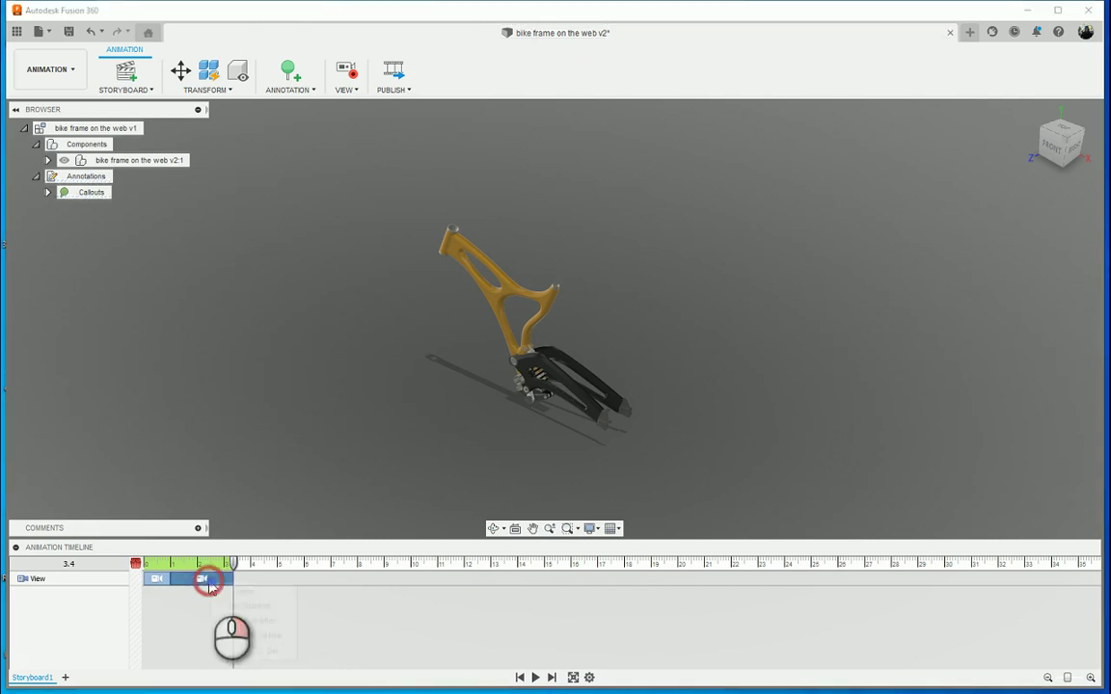
left_click_drag(211, 579, 186, 565)
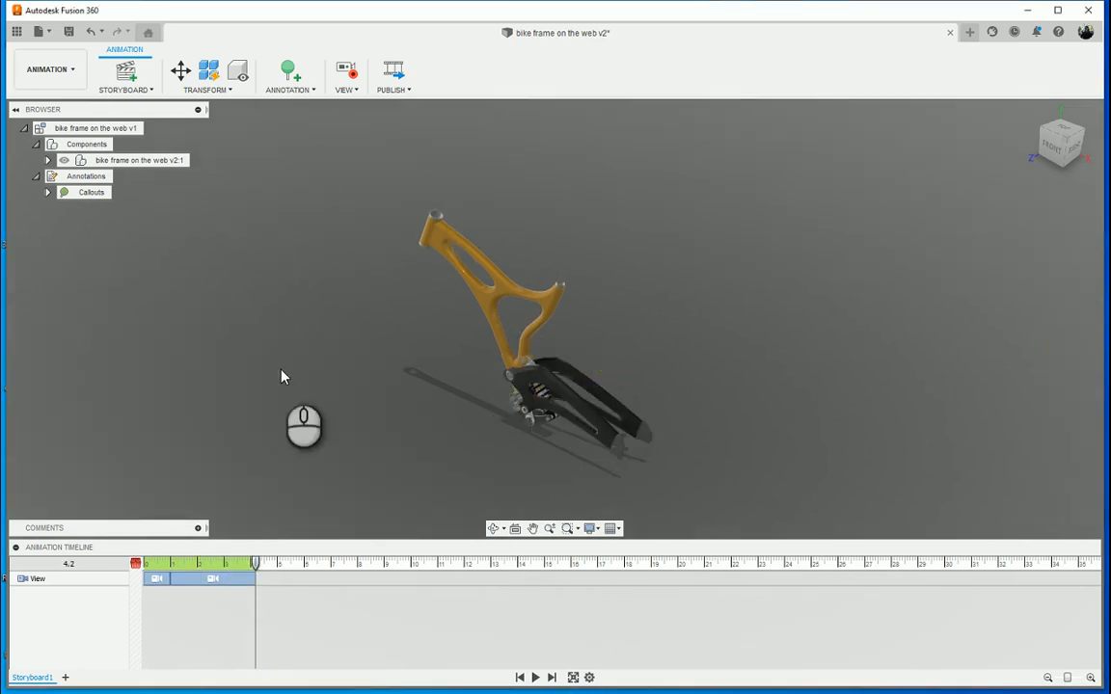
mouse_move(181, 72)
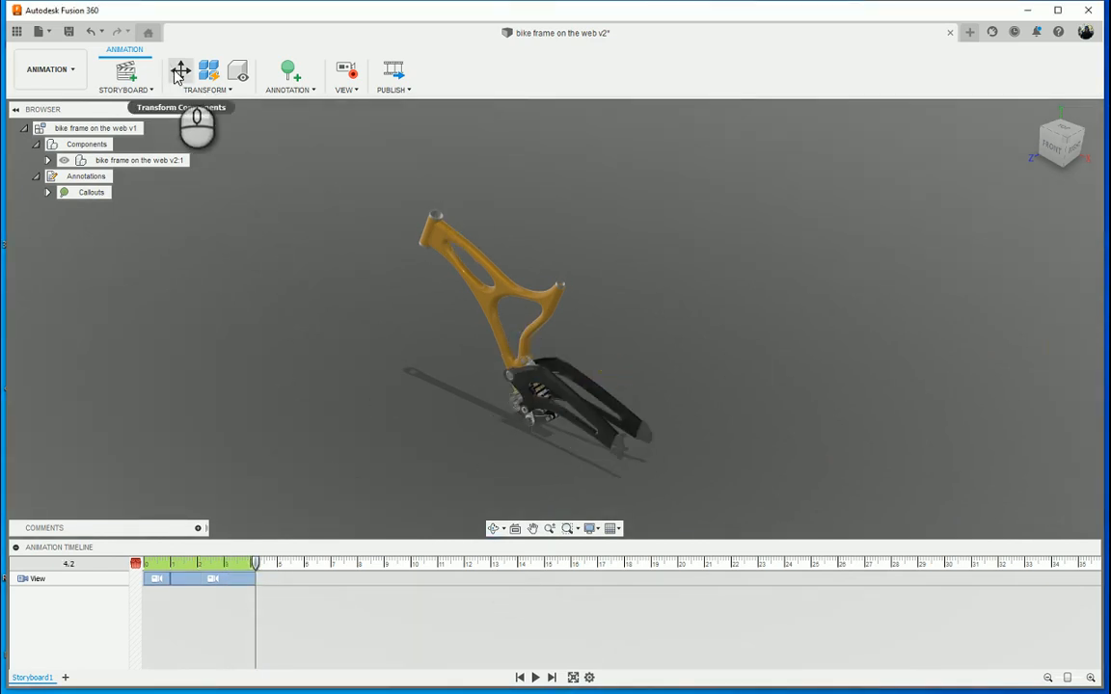
left_click(180, 72)
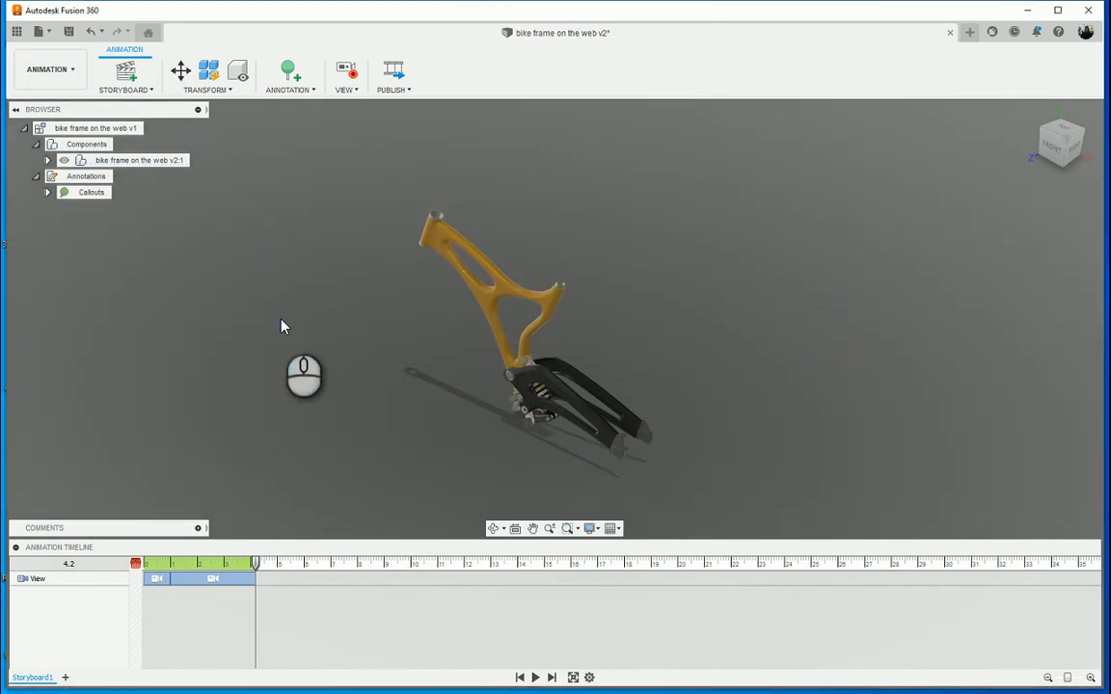
mouse_move(347, 297)
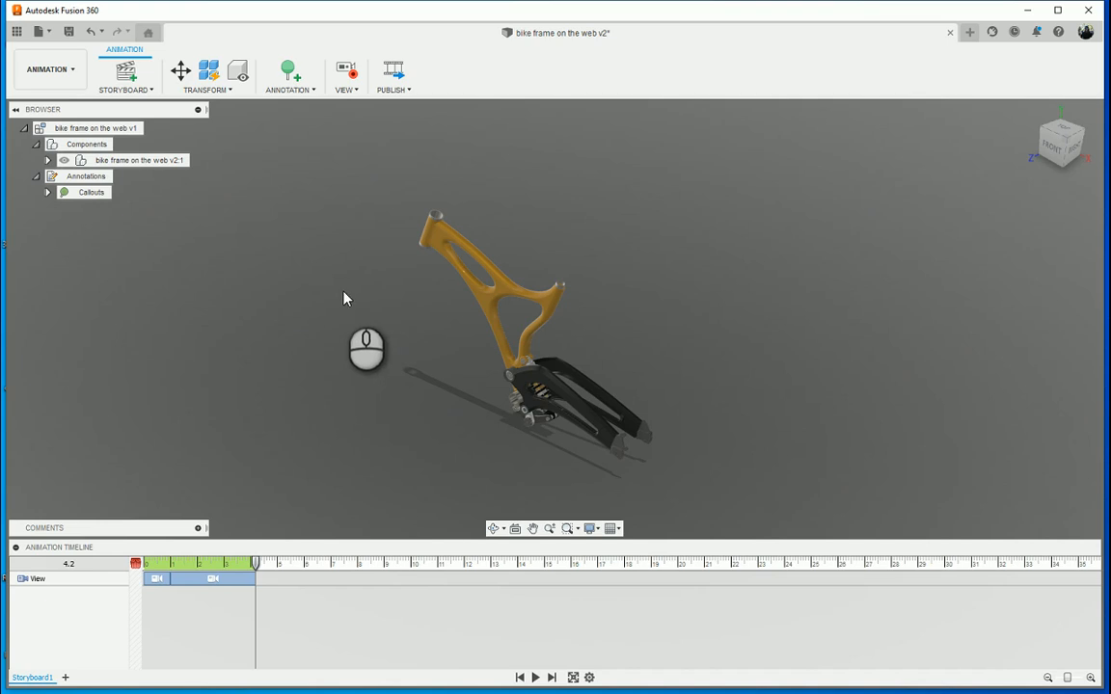
mouse_move(271, 178)
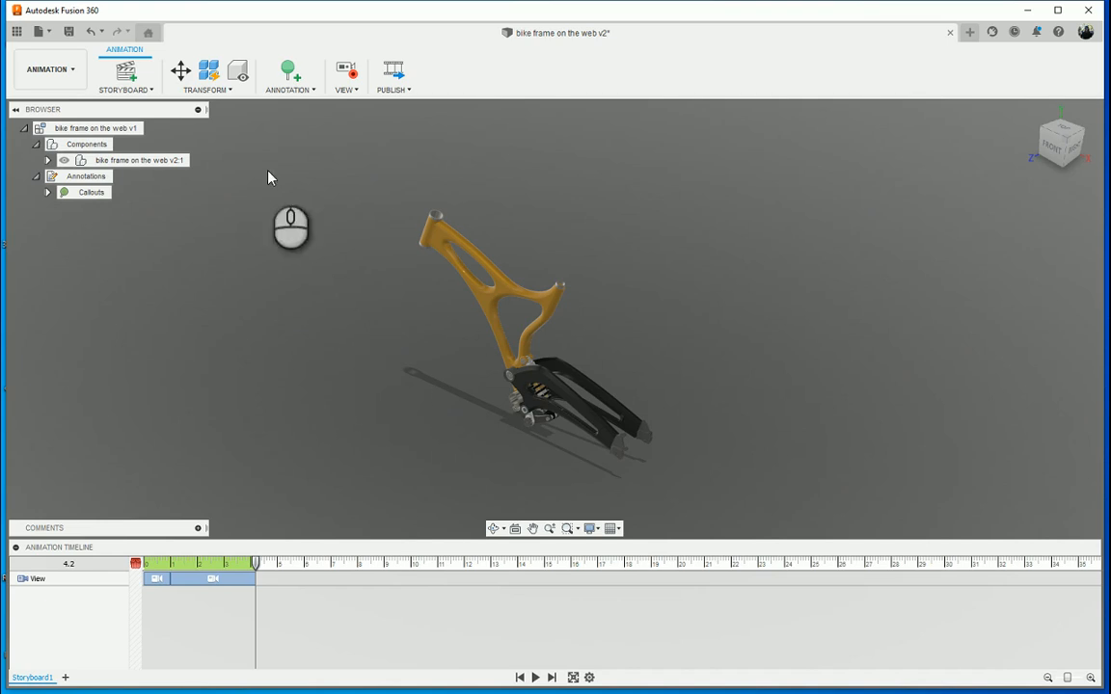
mouse_move(209, 72)
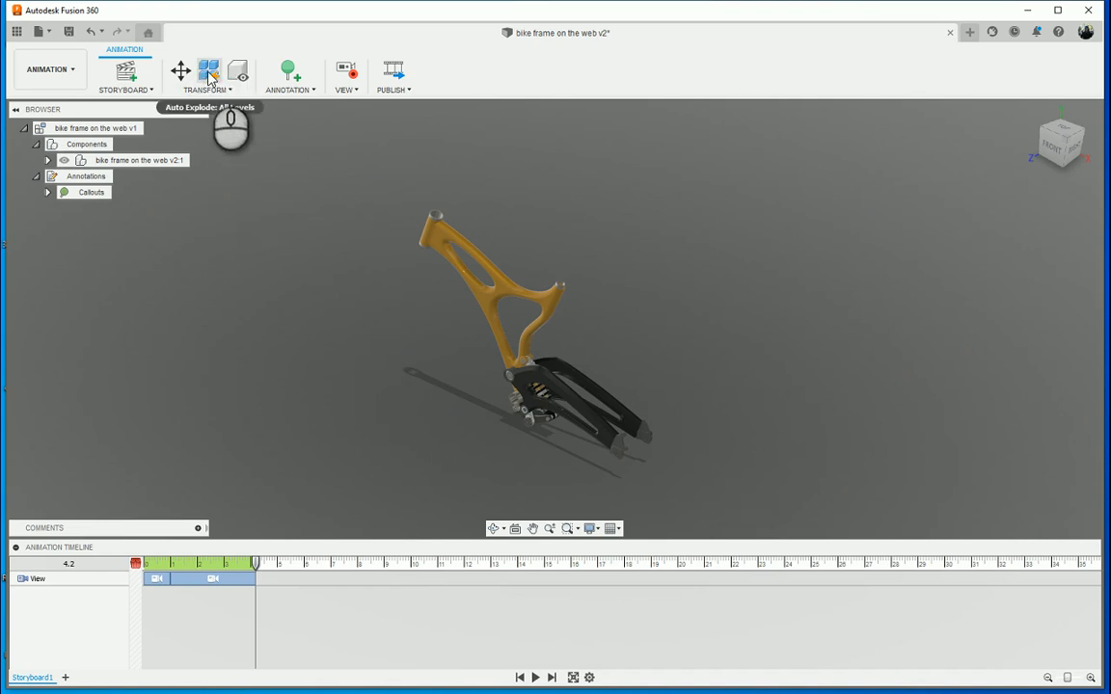
left_click(210, 72)
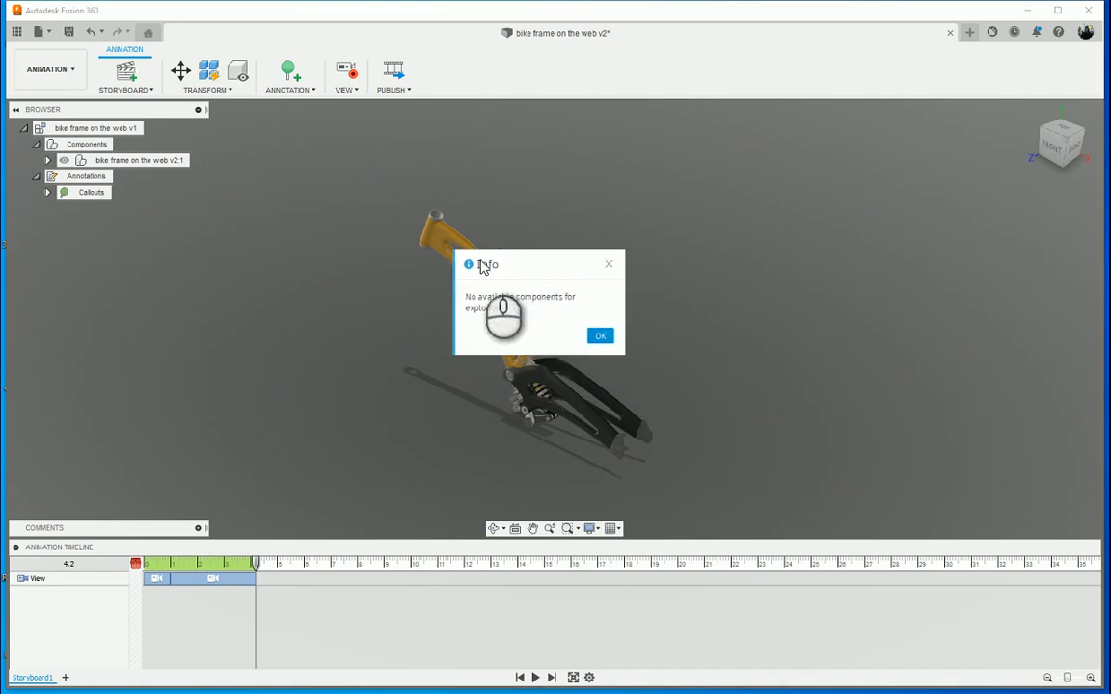
Step: Dismiss the notice, window-select every frame component, and run Auto Explode: All Levels
left_click(599, 336)
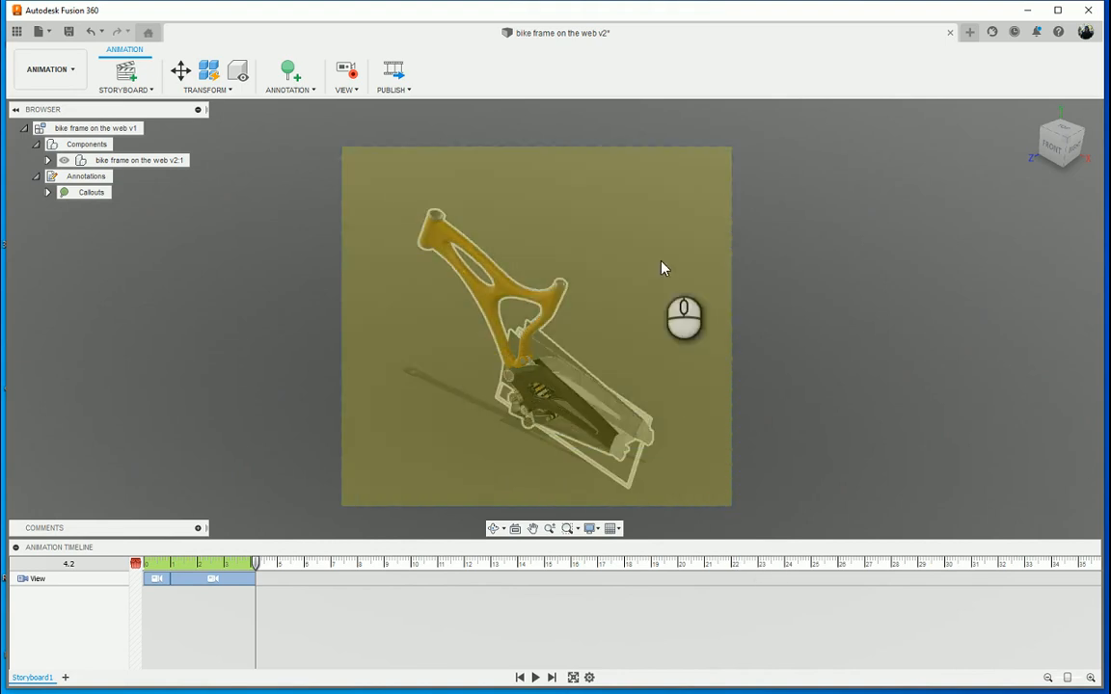
left_click_drag(663, 268, 569, 426)
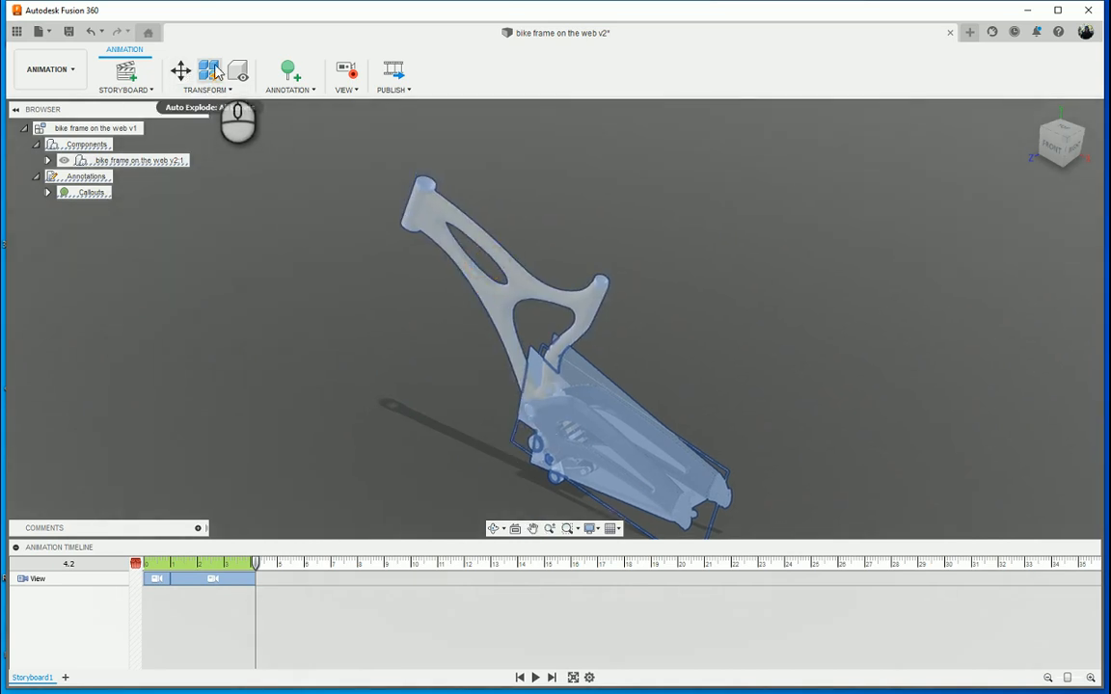
mouse_move(567, 281)
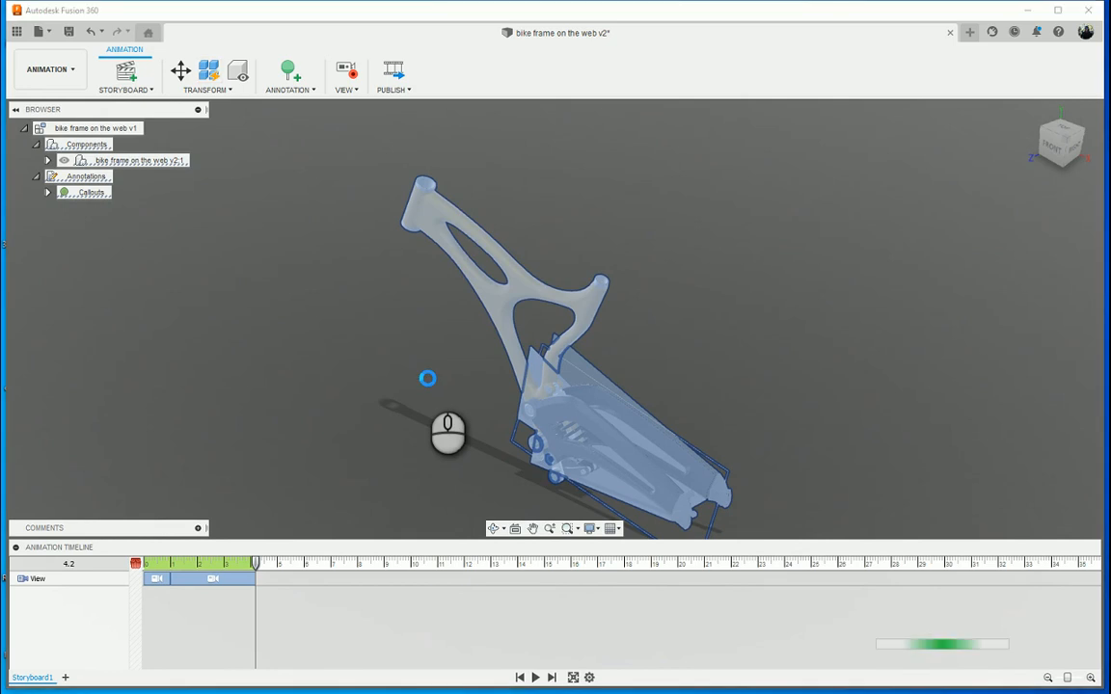
mouse_move(357, 241)
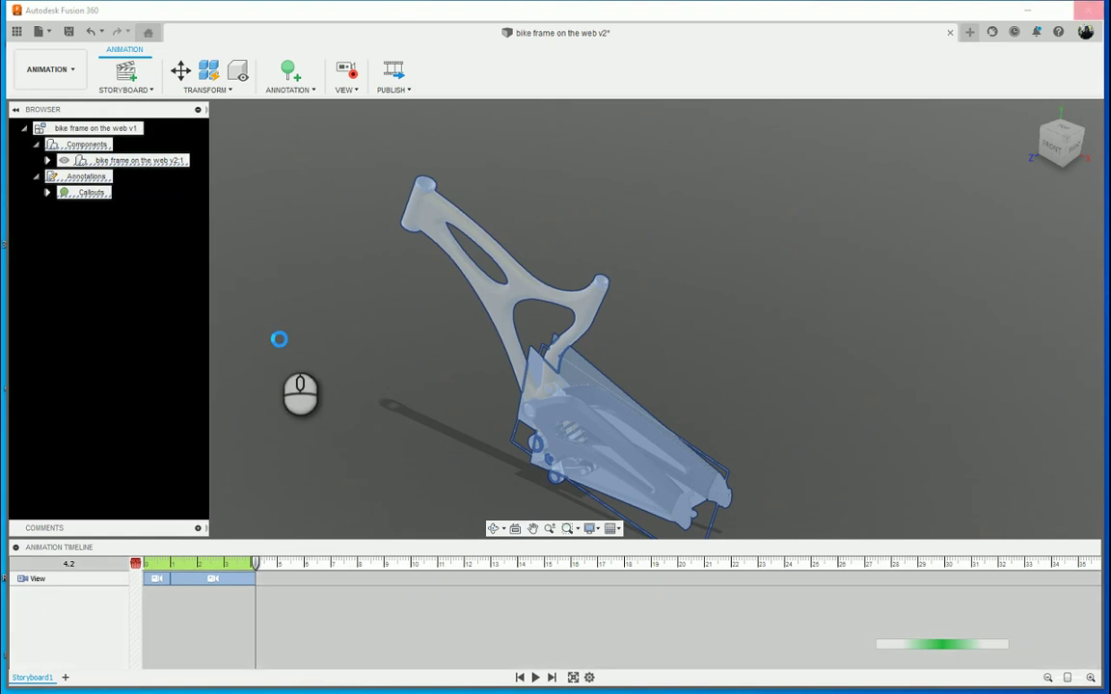
mouse_move(473, 439)
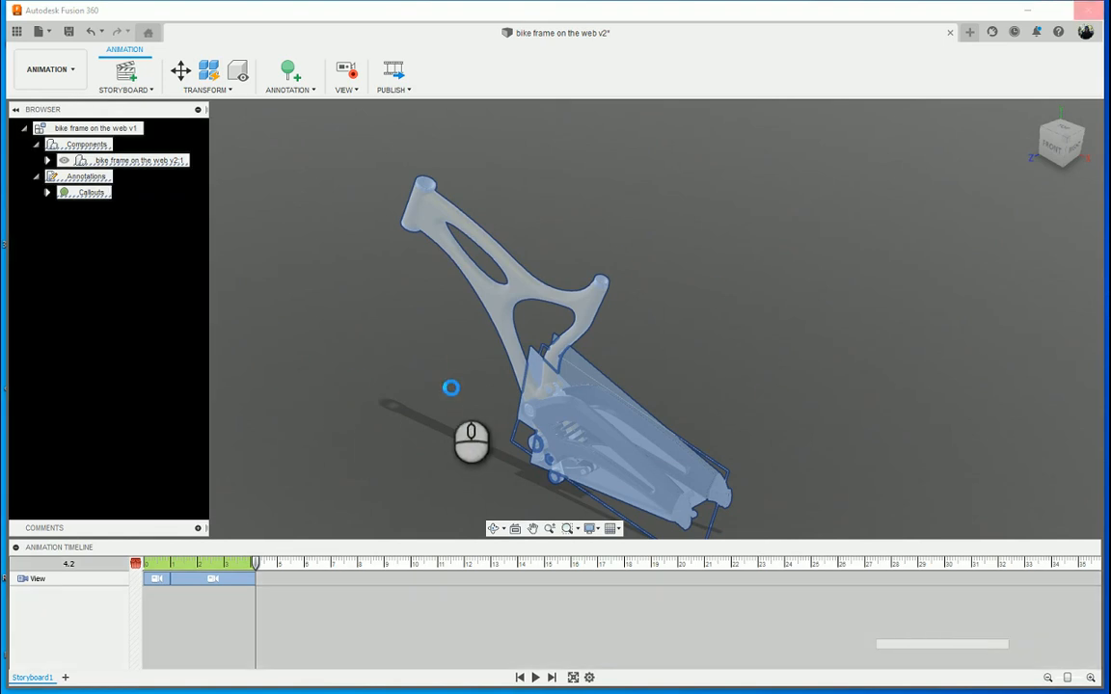
left_click(197, 108)
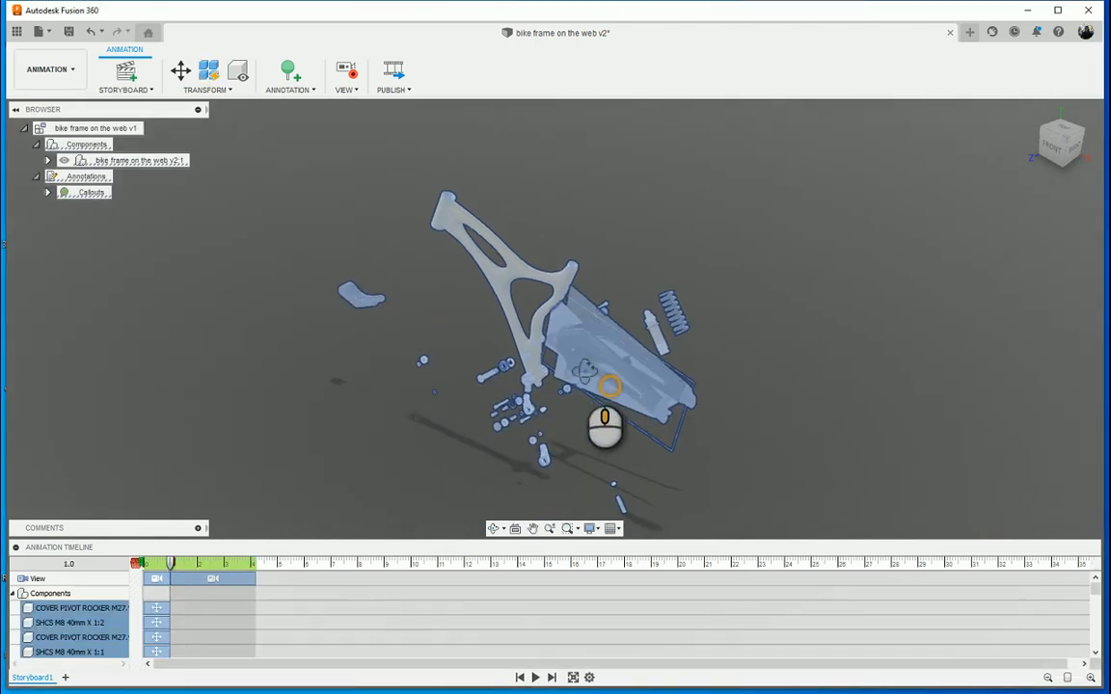
Step: Fine-tune the Explosion Scale slider so the frame parts spread moderately apart
left_click_drag(607, 385, 651, 472)
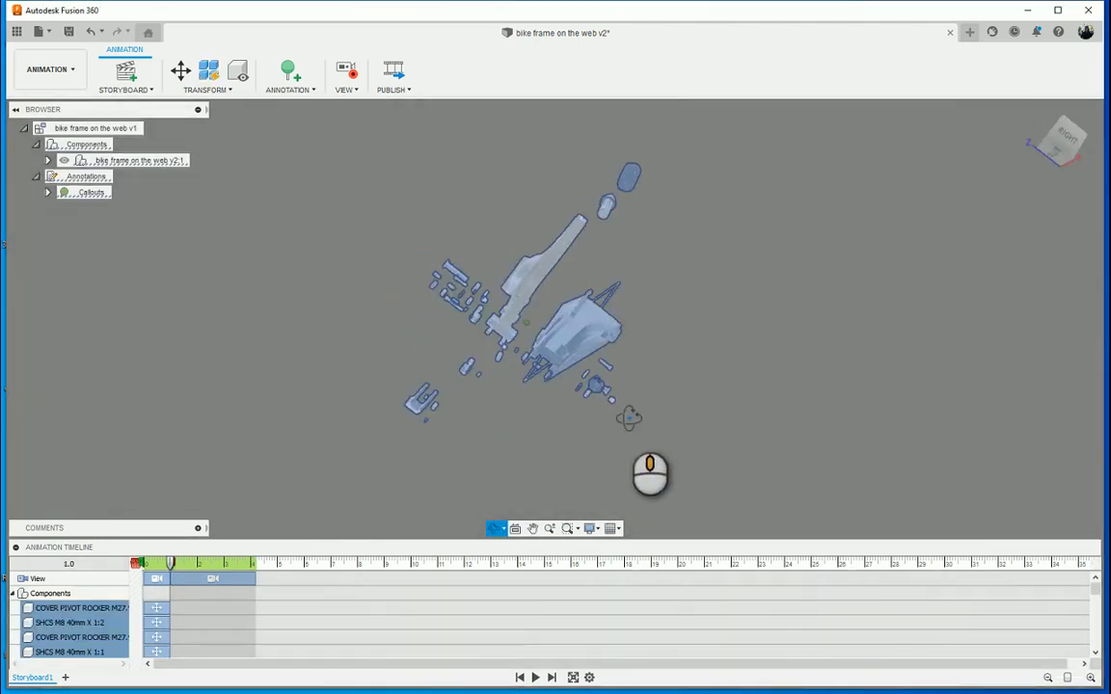
left_click_drag(651, 472, 704, 434)
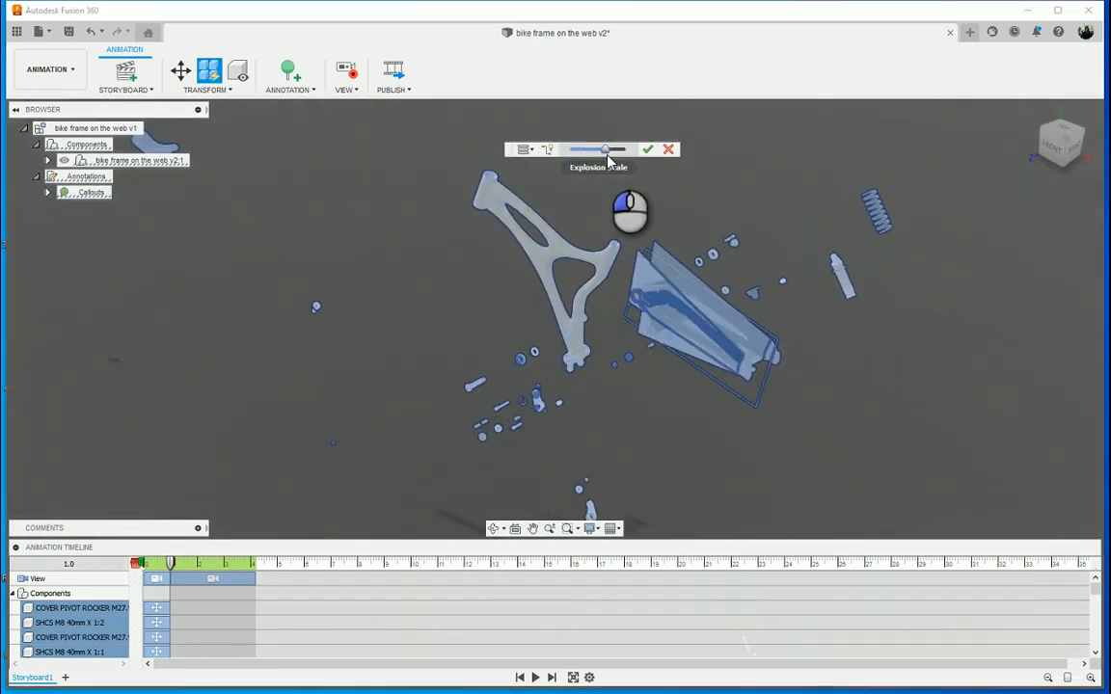
left_click_drag(606, 149, 574, 150)
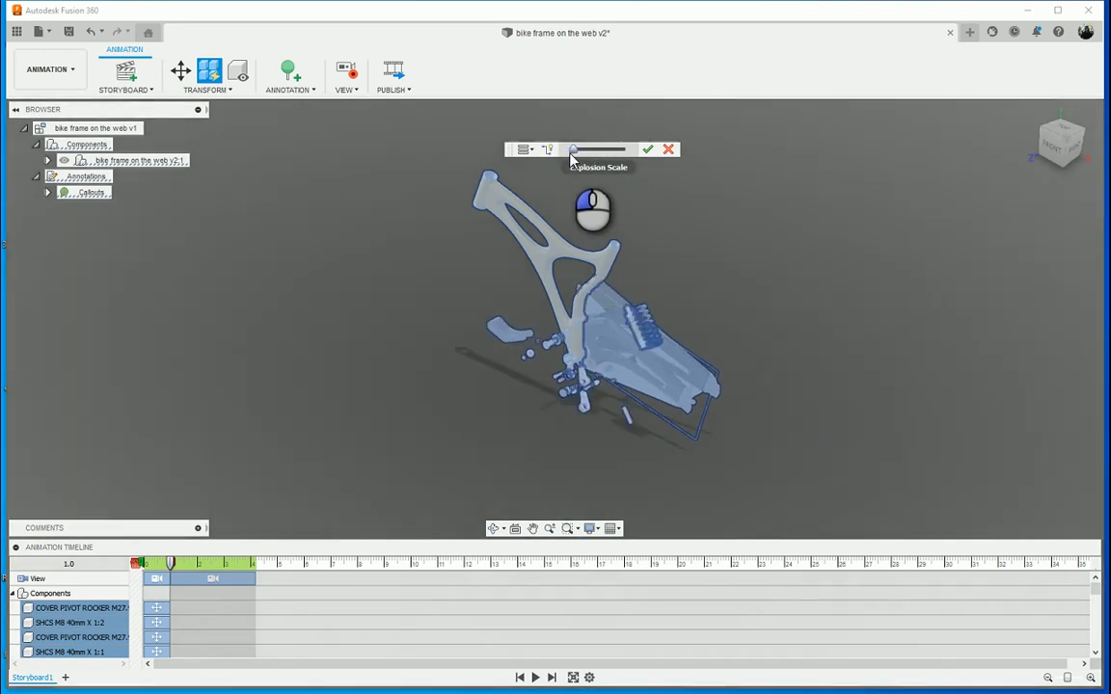
left_click_drag(574, 149, 588, 148)
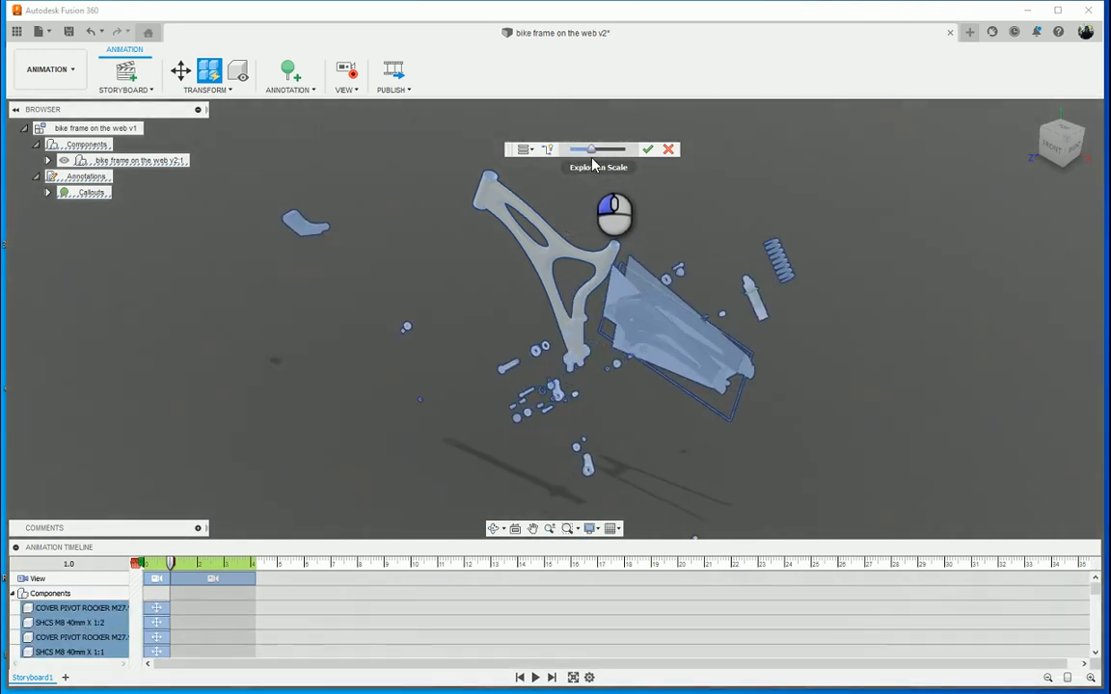
left_click_drag(588, 150, 582, 150)
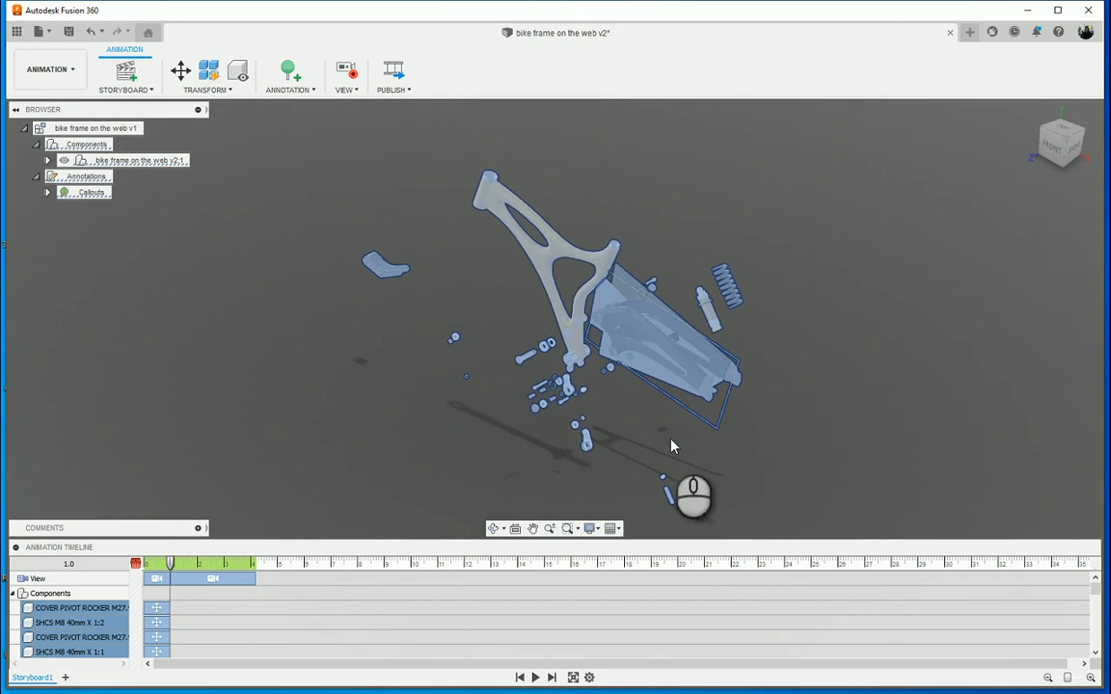
left_click_drag(675, 444, 608, 434)
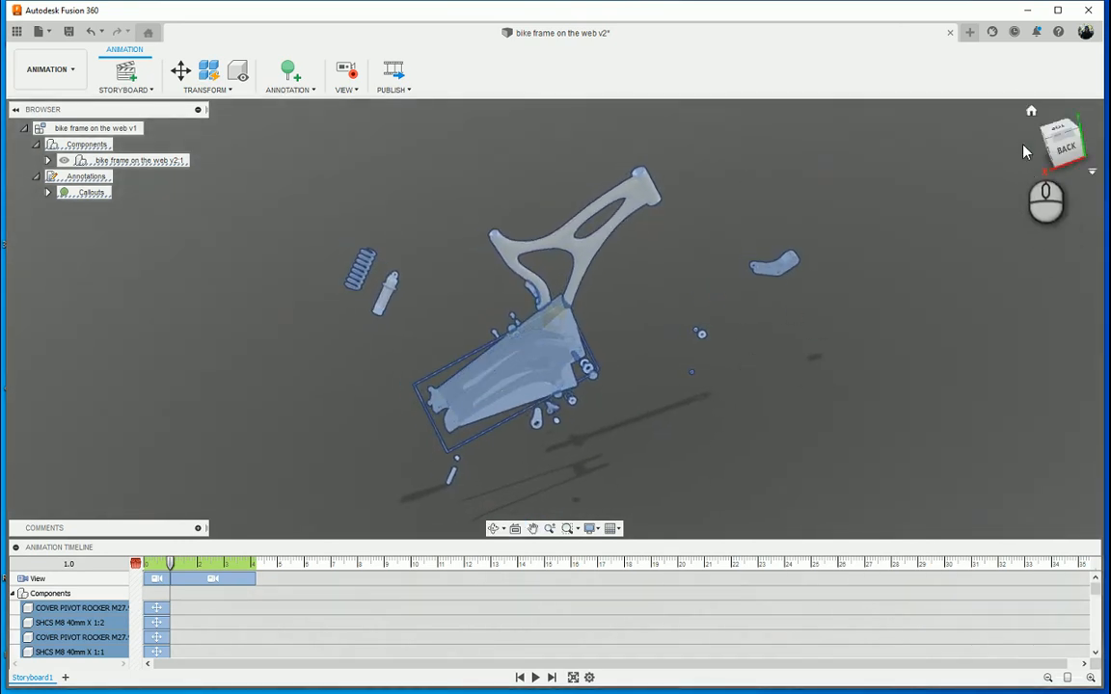
Step: Check the exploded layout from top and back, then preview the explosion to 4.2 seconds
left_click(1061, 141)
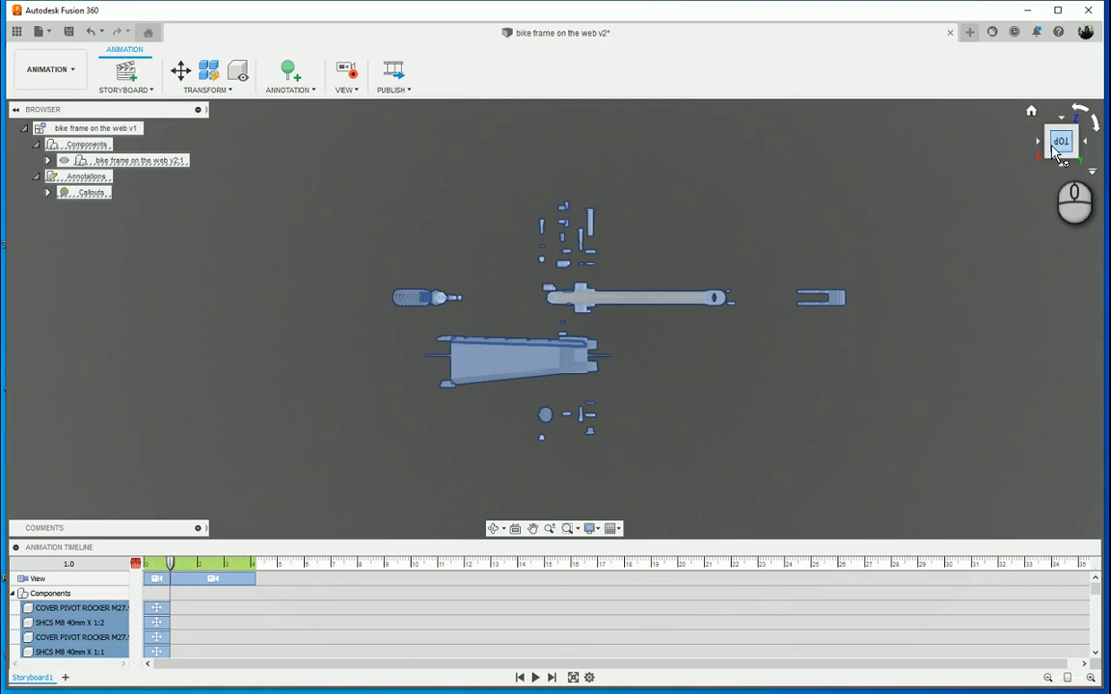
left_click(1060, 141)
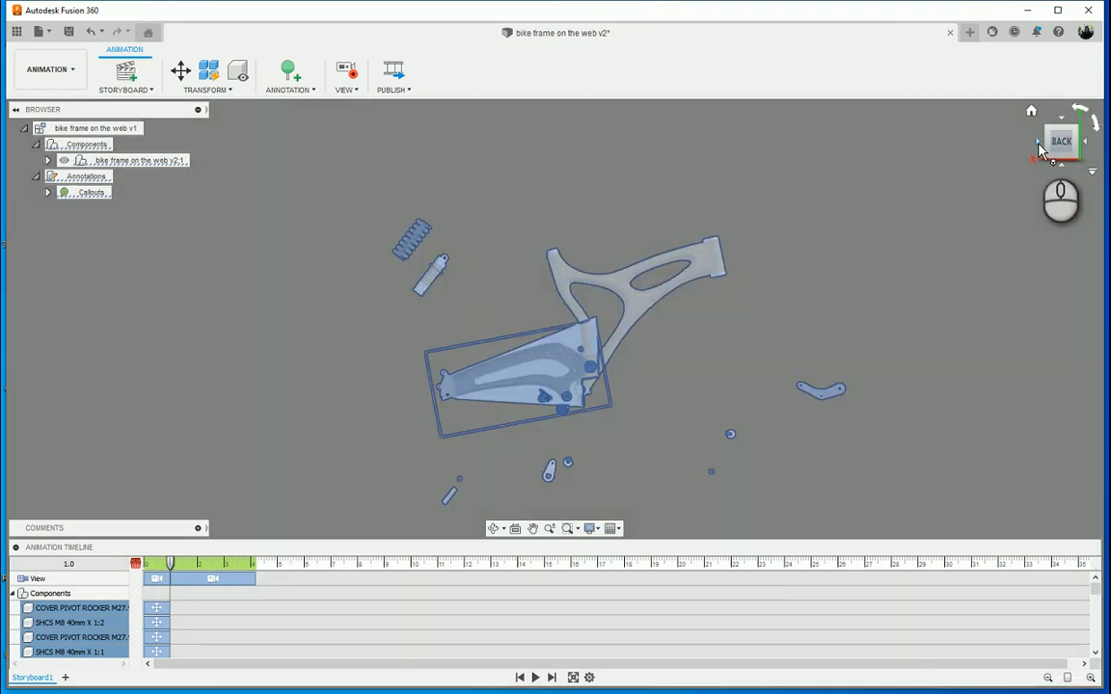
left_click(1061, 140)
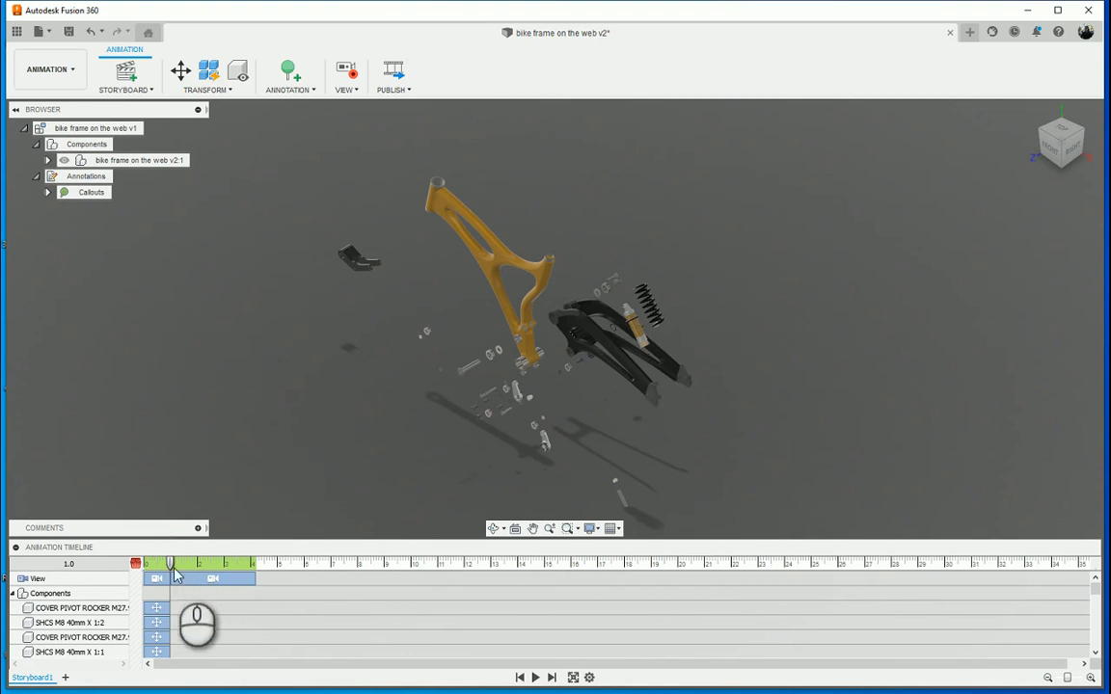
left_click_drag(171, 564, 135, 564)
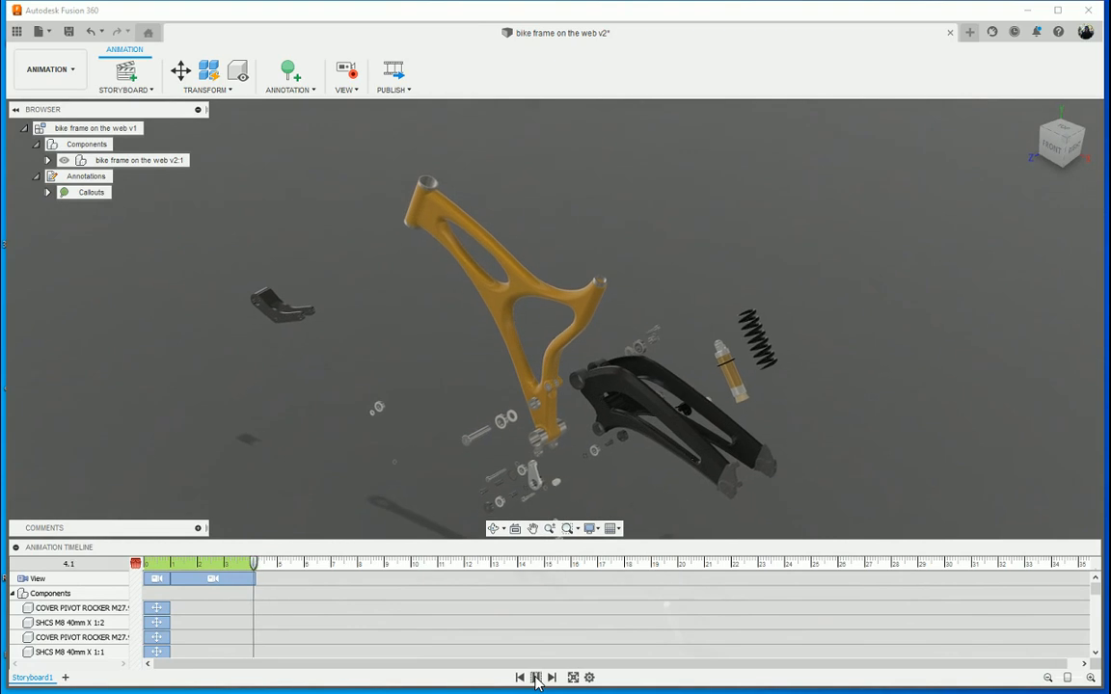
left_click(536, 677)
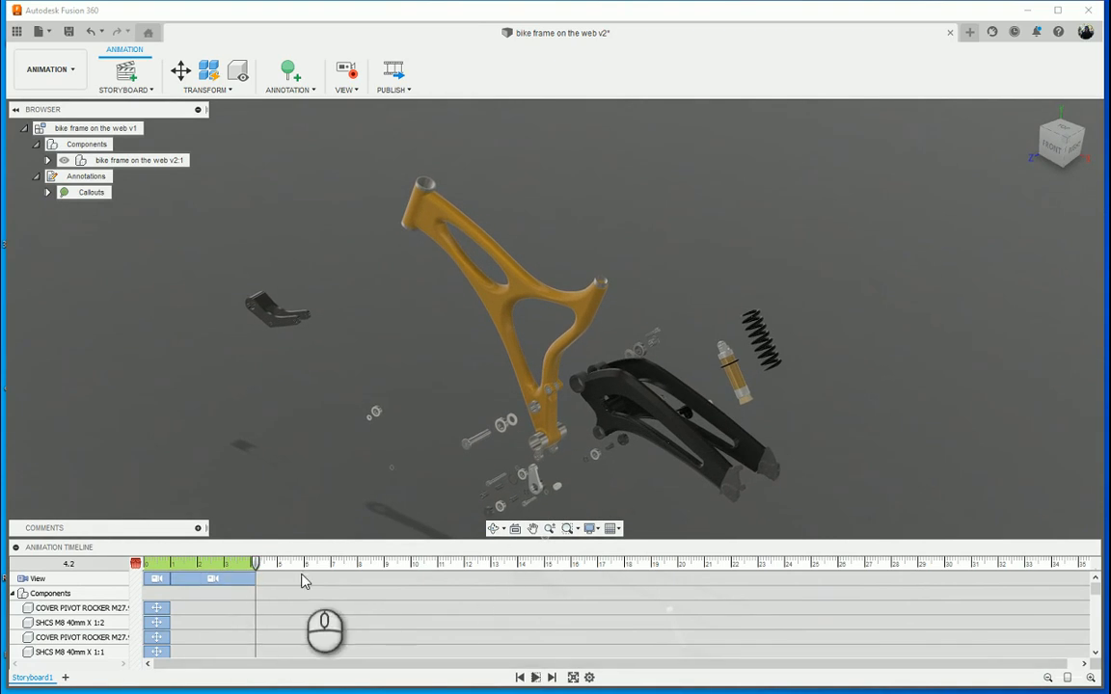
scroll("down", 3)
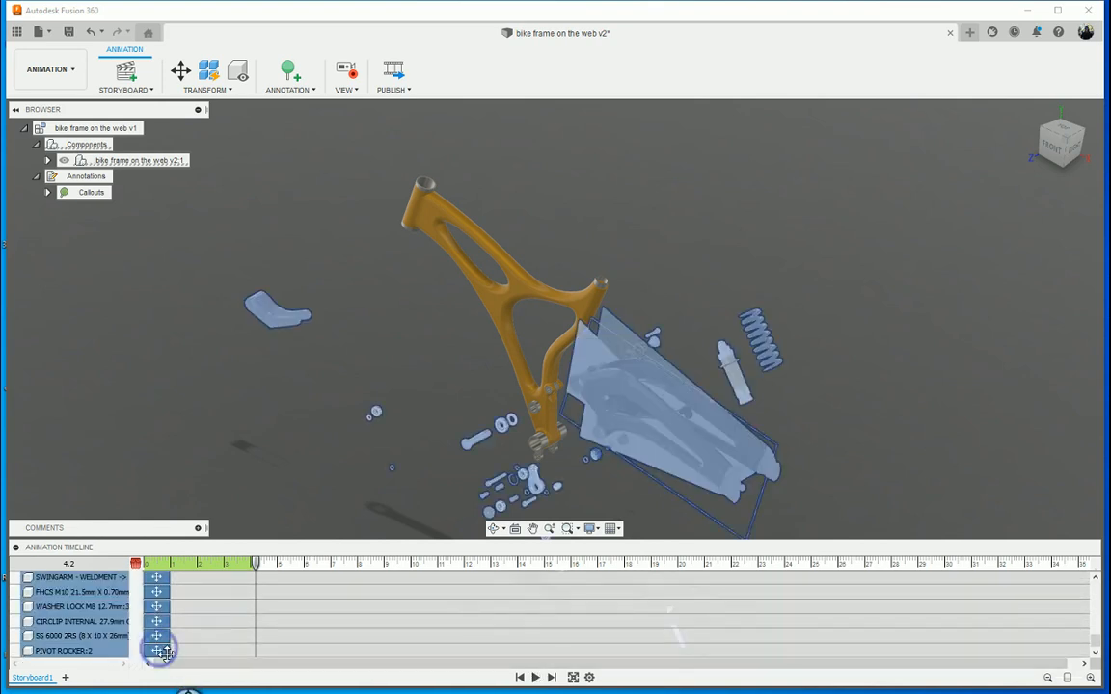
Step: Align the component actions' end times to four seconds and replay the explosion
right_click(157, 650)
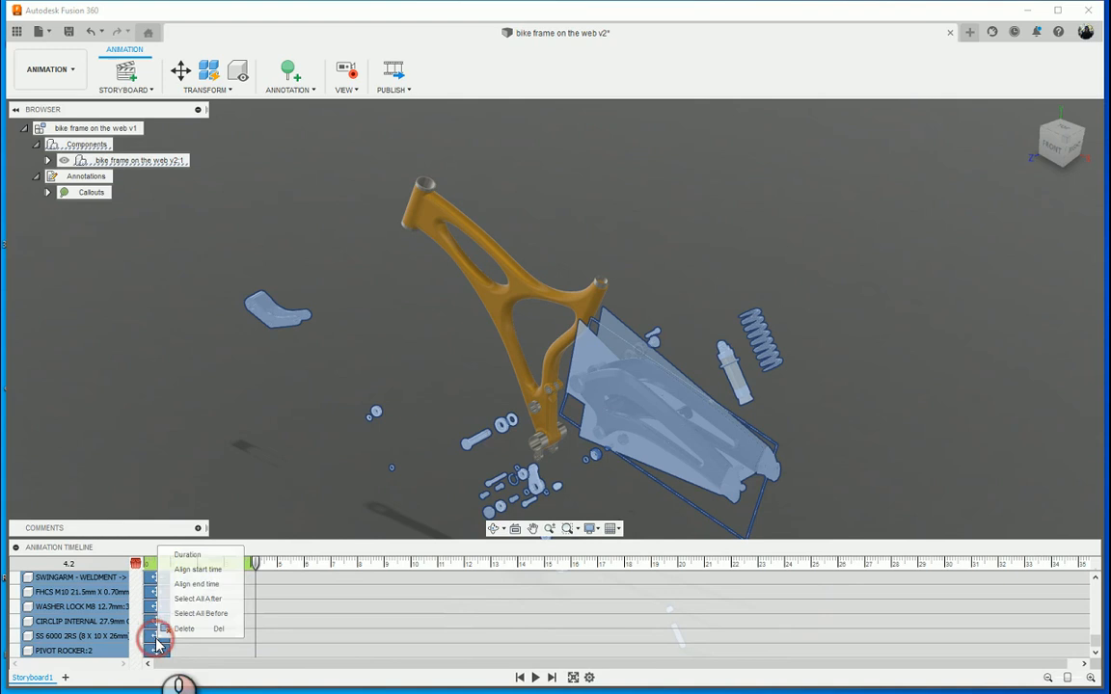
left_click(187, 554)
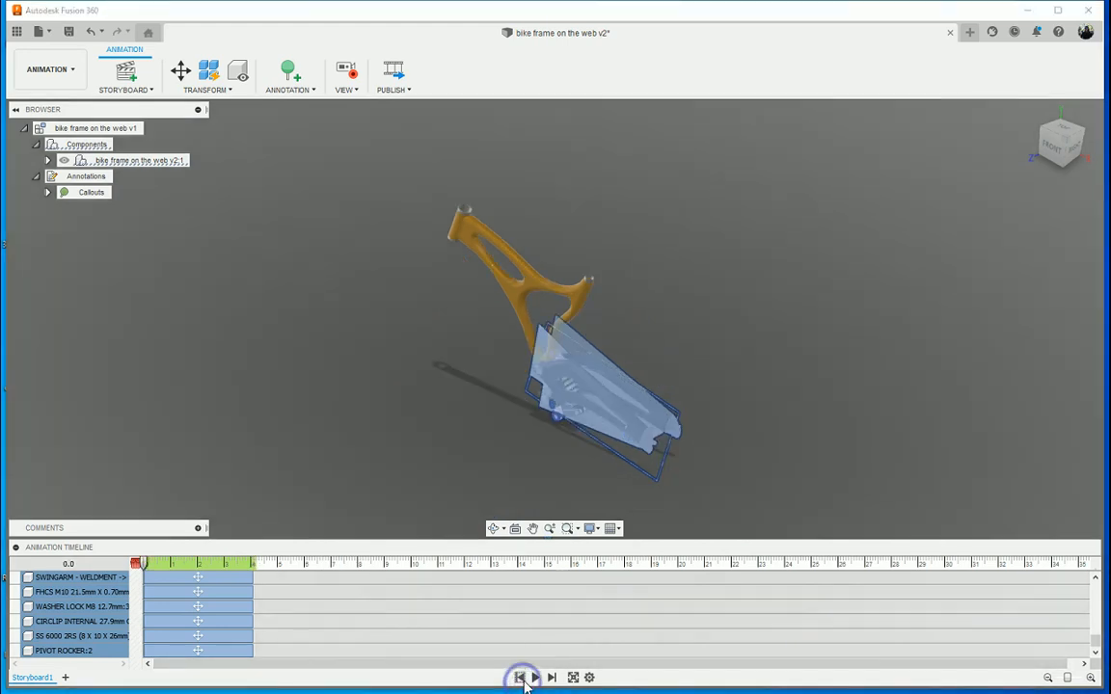
left_click(535, 676)
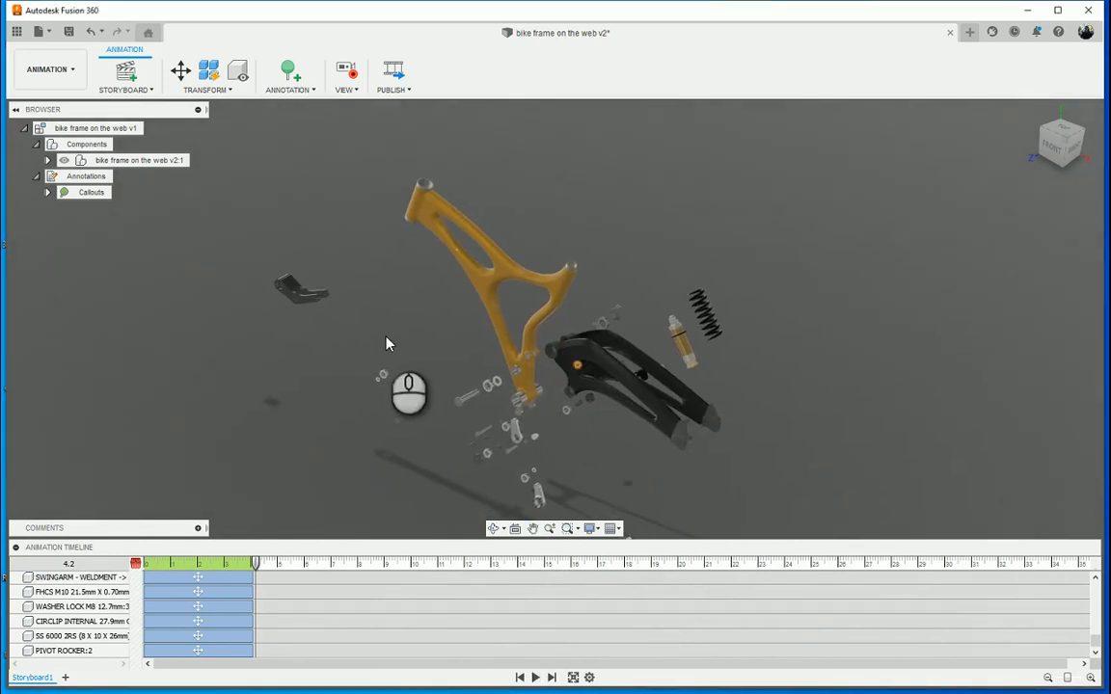
mouse_move(292, 73)
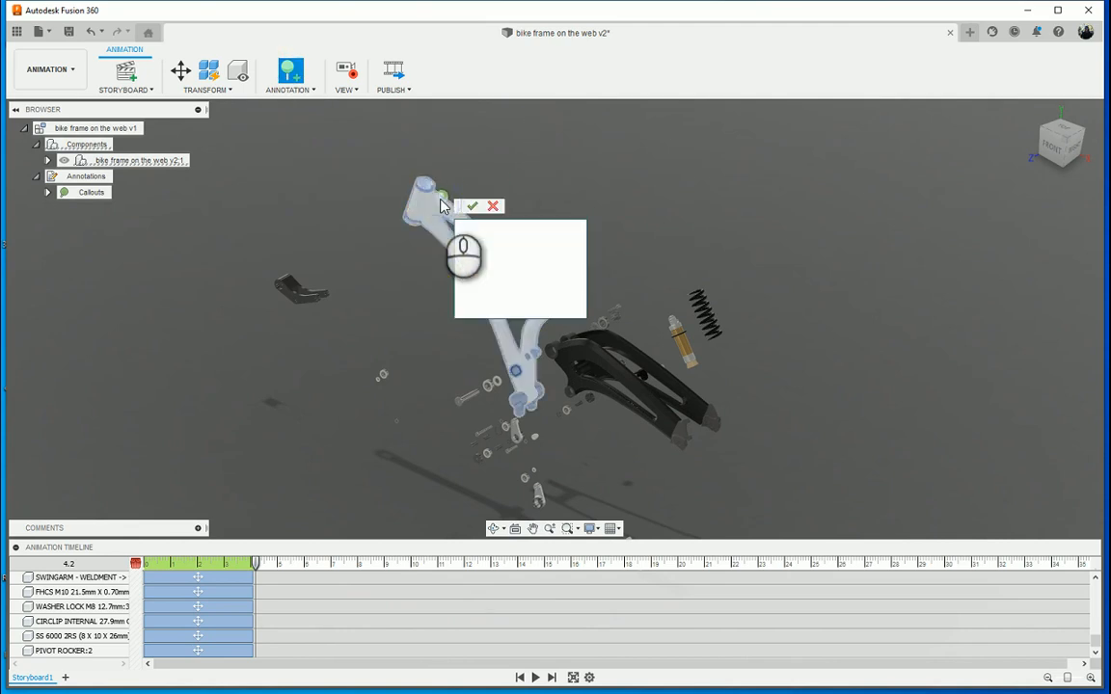
Step: Add text callouts labeling the main frame and the rear shock spring
type("This is the main frame")
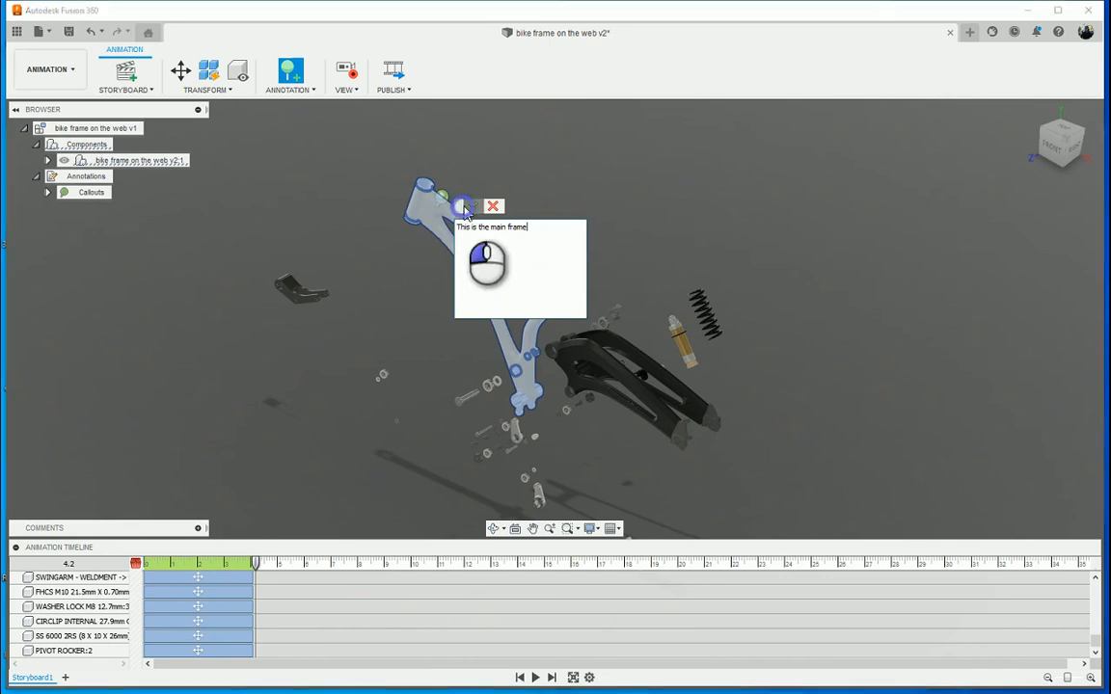
left_click(492, 206)
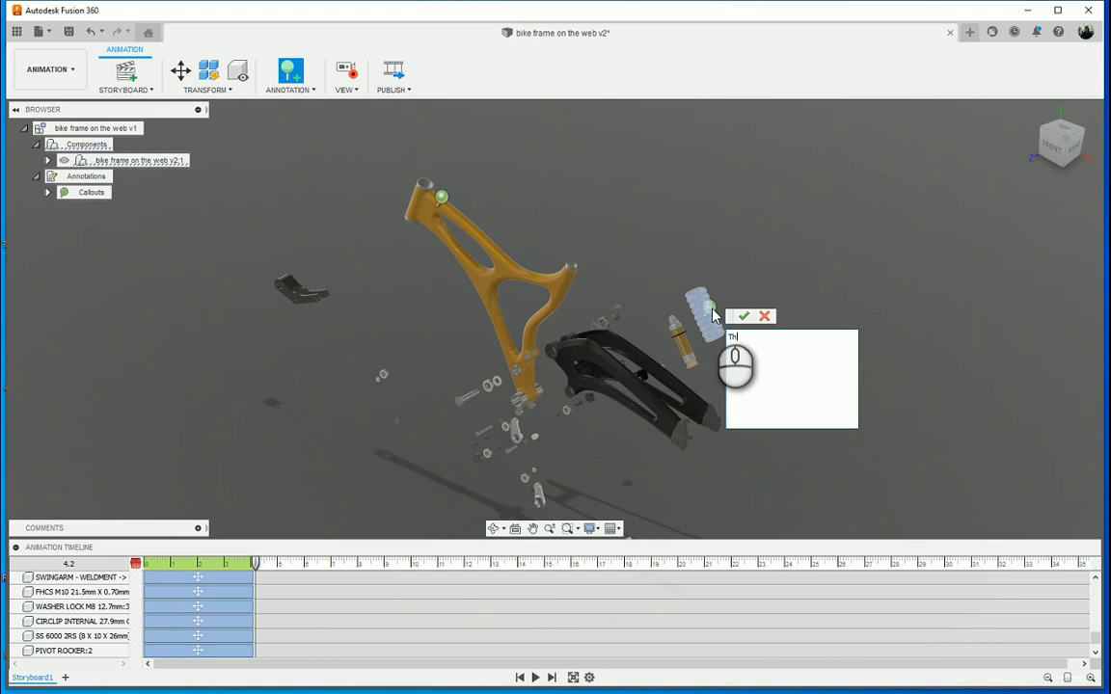
type("This is the mai s")
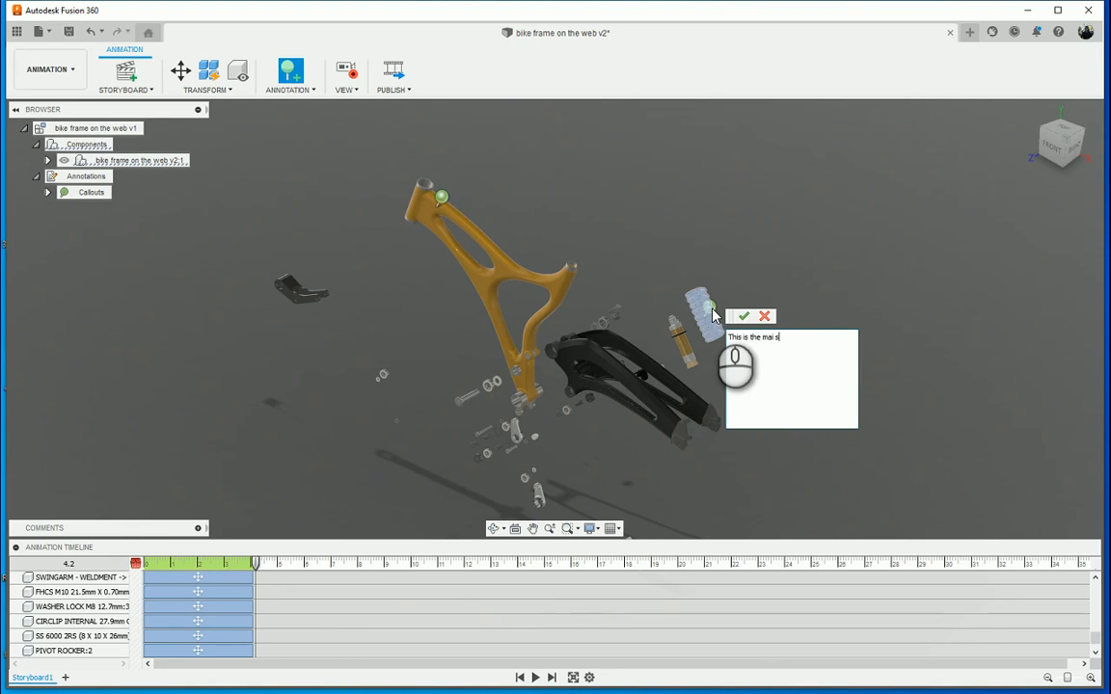
type("spring")
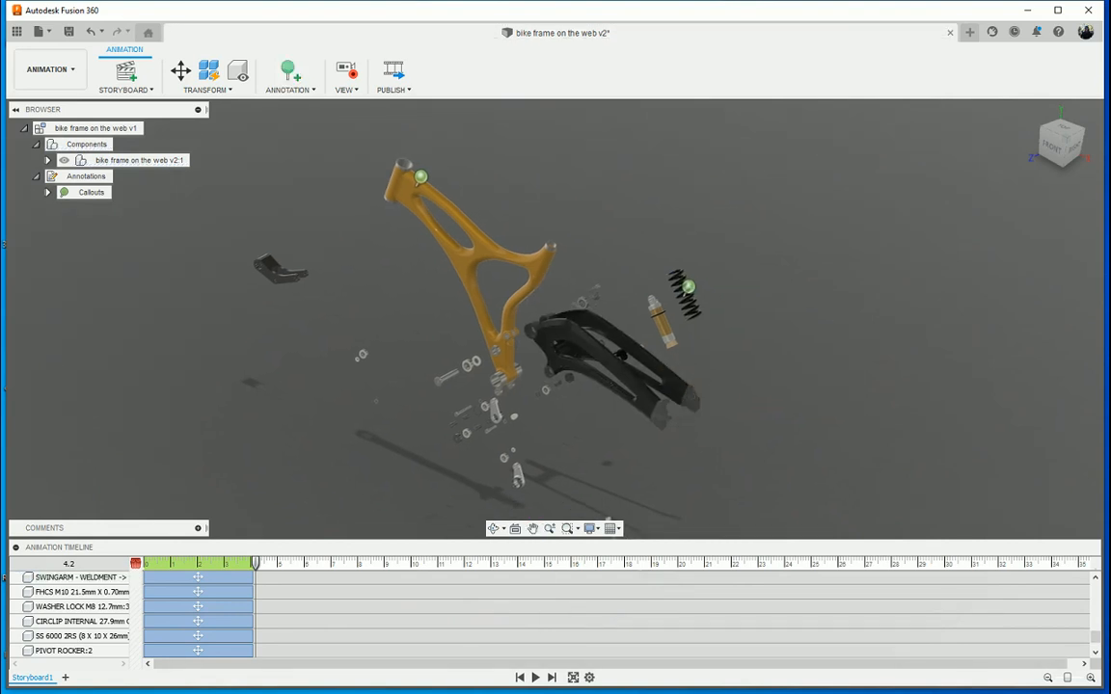
left_click(519, 677)
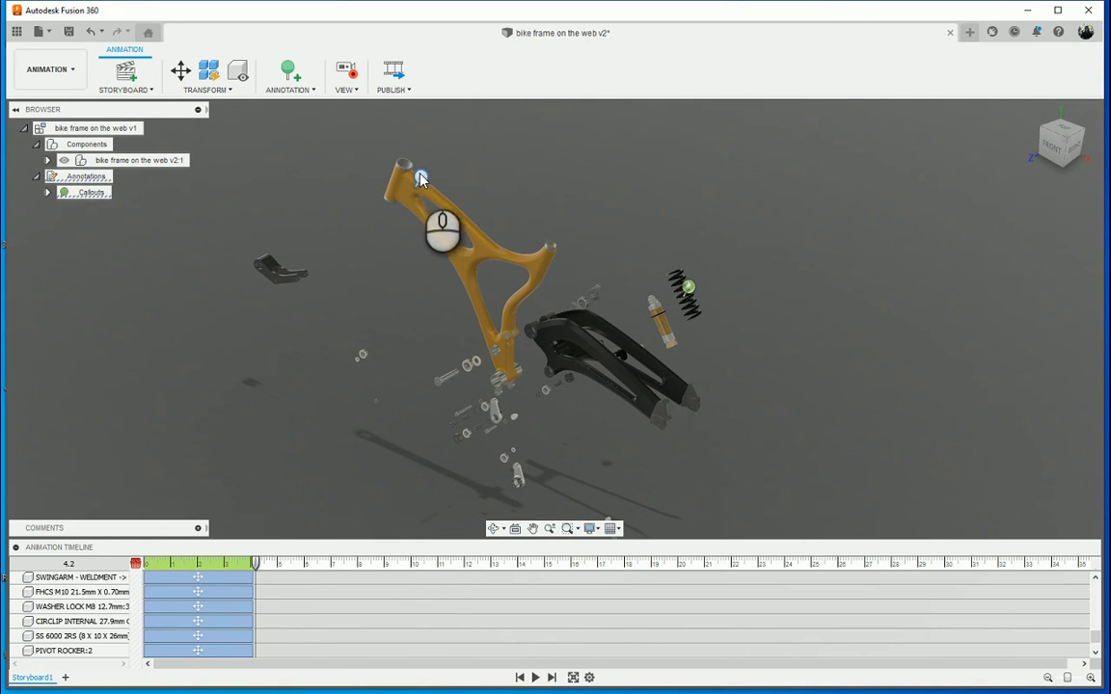
mouse_move(420, 180)
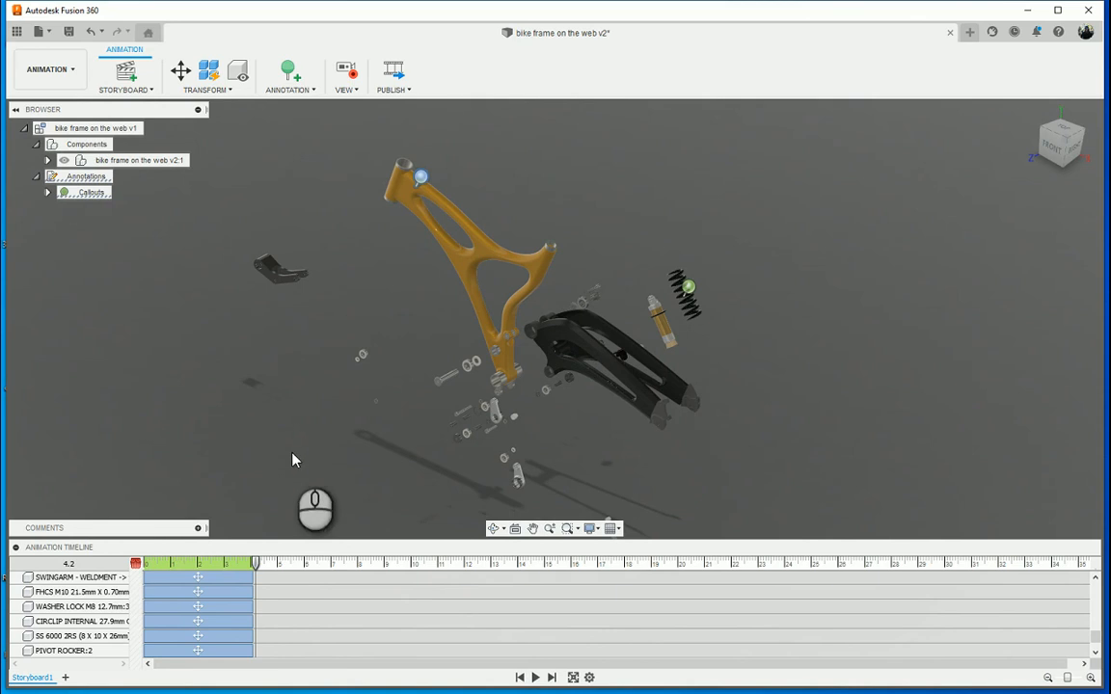
mouse_move(366, 106)
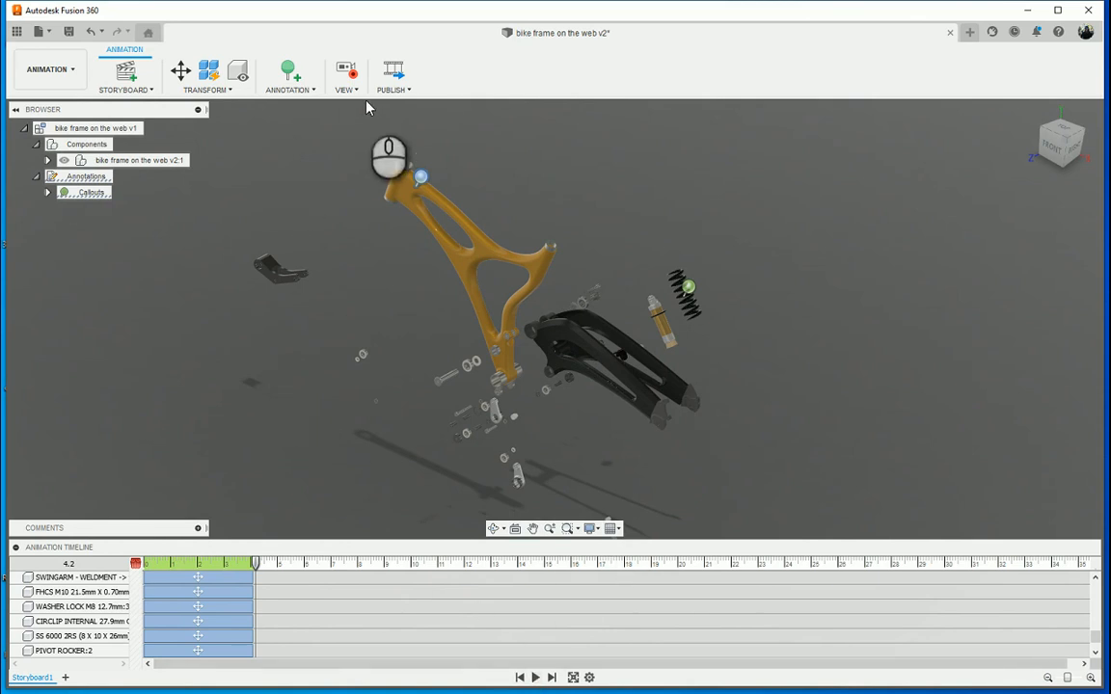
Step: Start a Publish Video export scoped to the current storyboard at 1920 x 1080
left_click(392, 69)
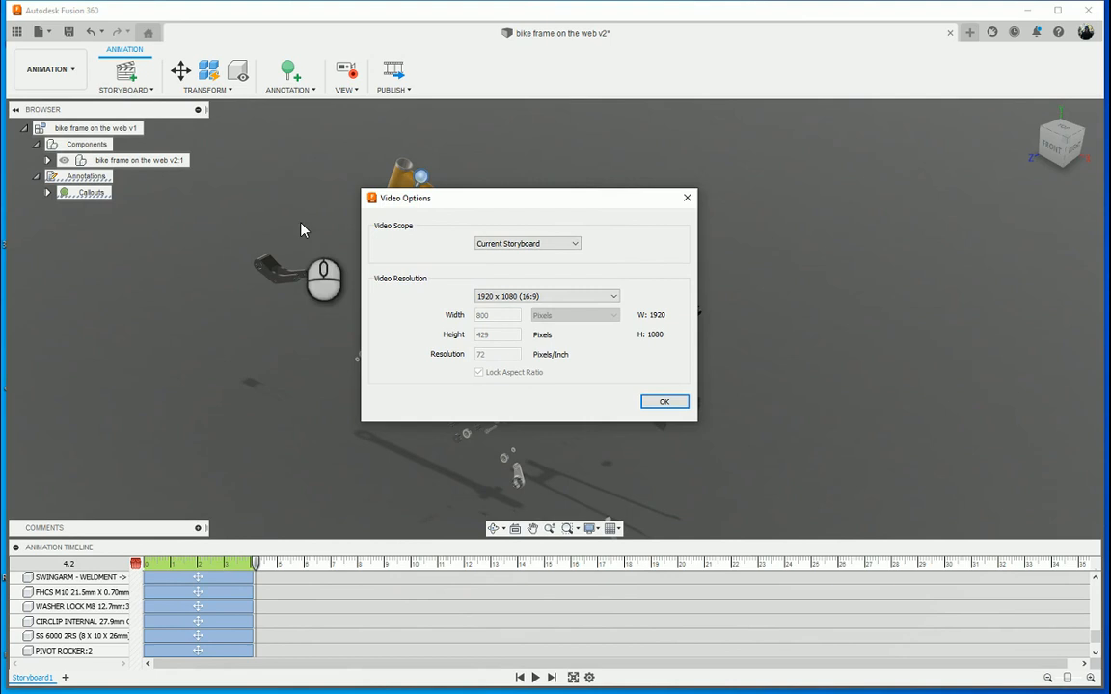
left_click(527, 243)
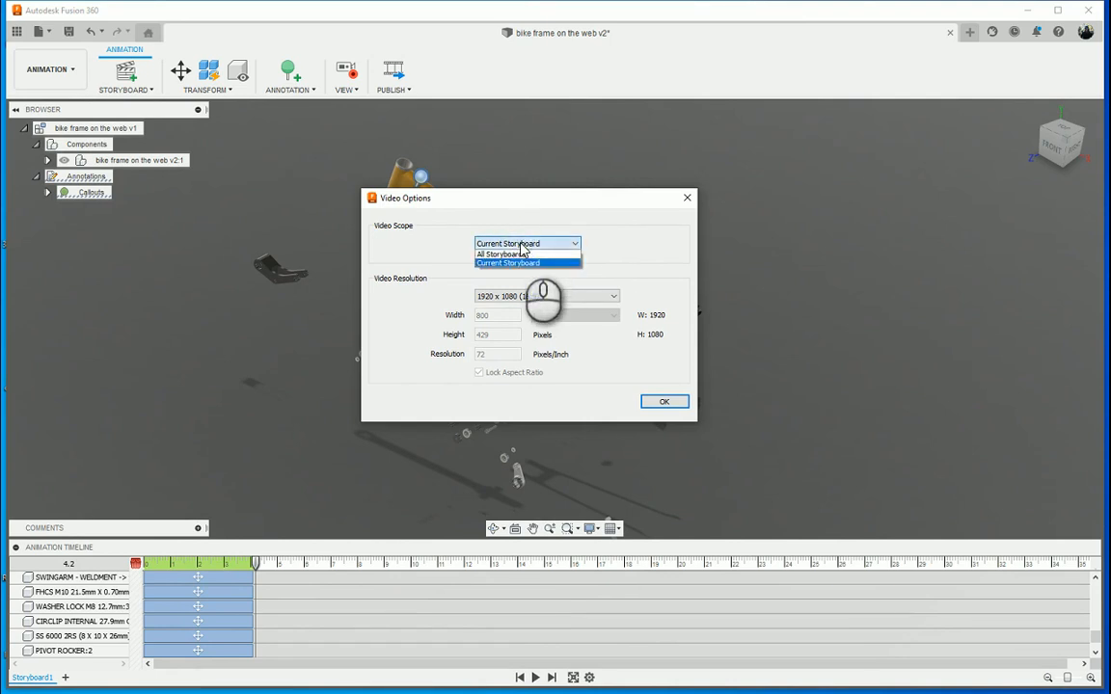
mouse_move(500, 253)
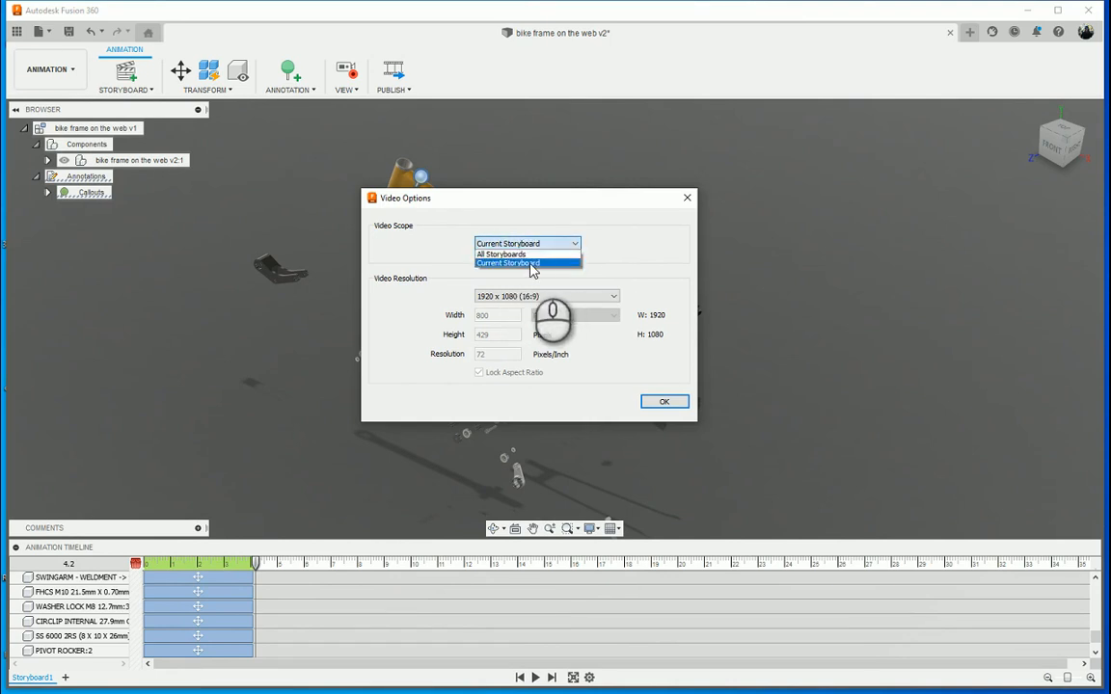
left_click(527, 263)
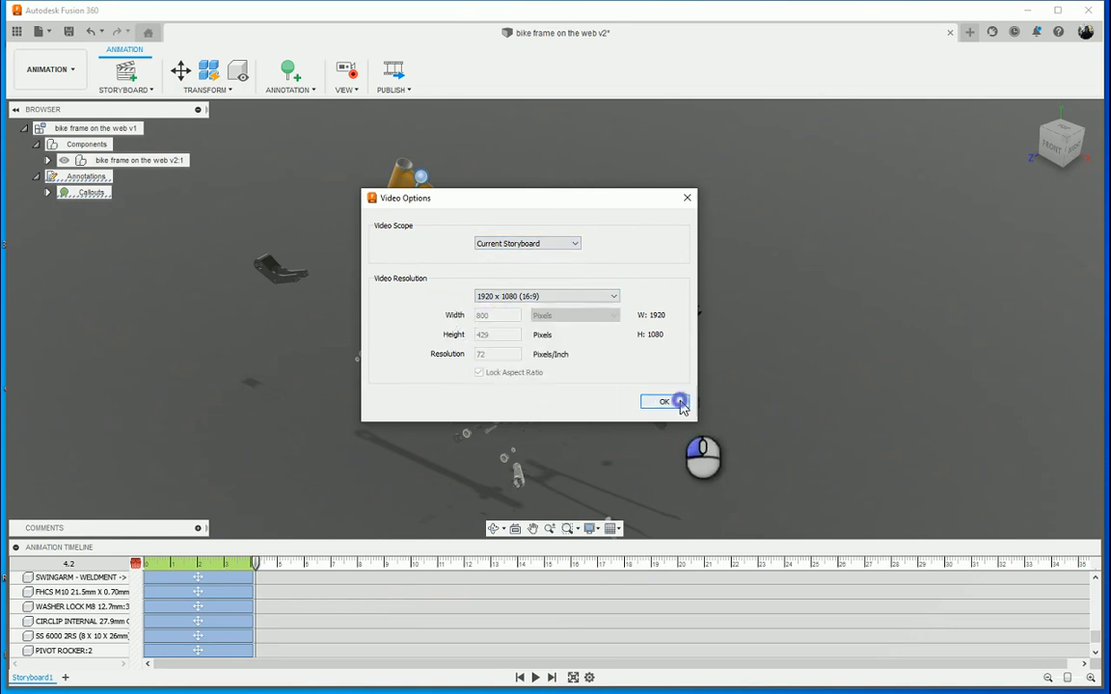
Step: Save the video as AVI 'bike frame on the web v2' to the cloud project
left_click(664, 401)
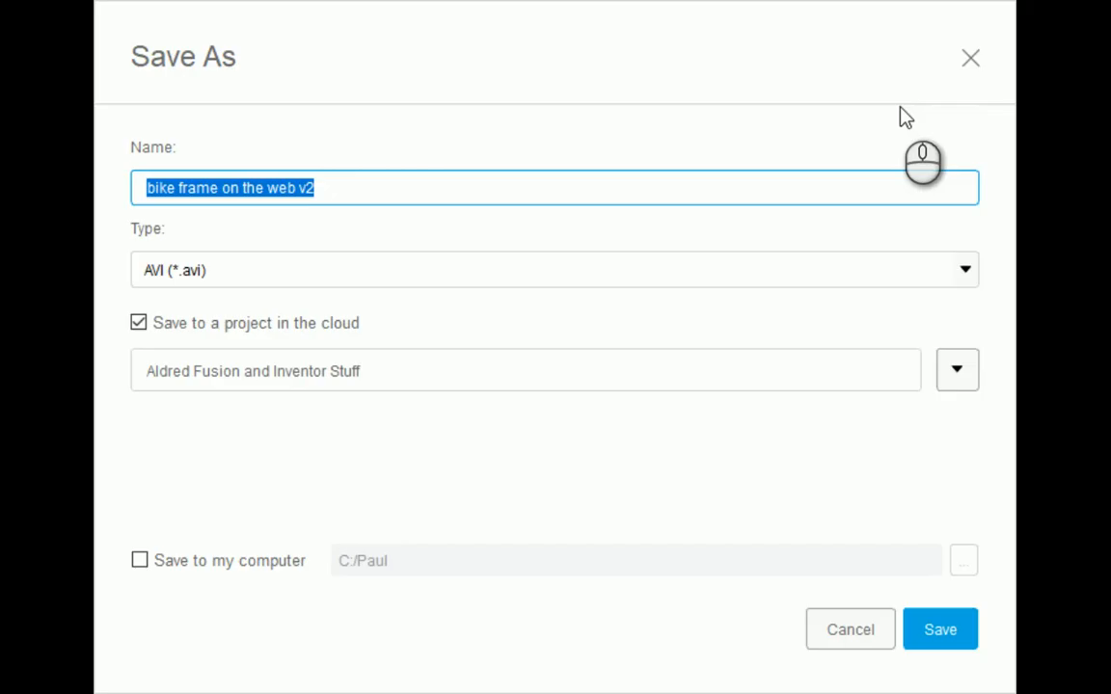
mouse_move(457, 368)
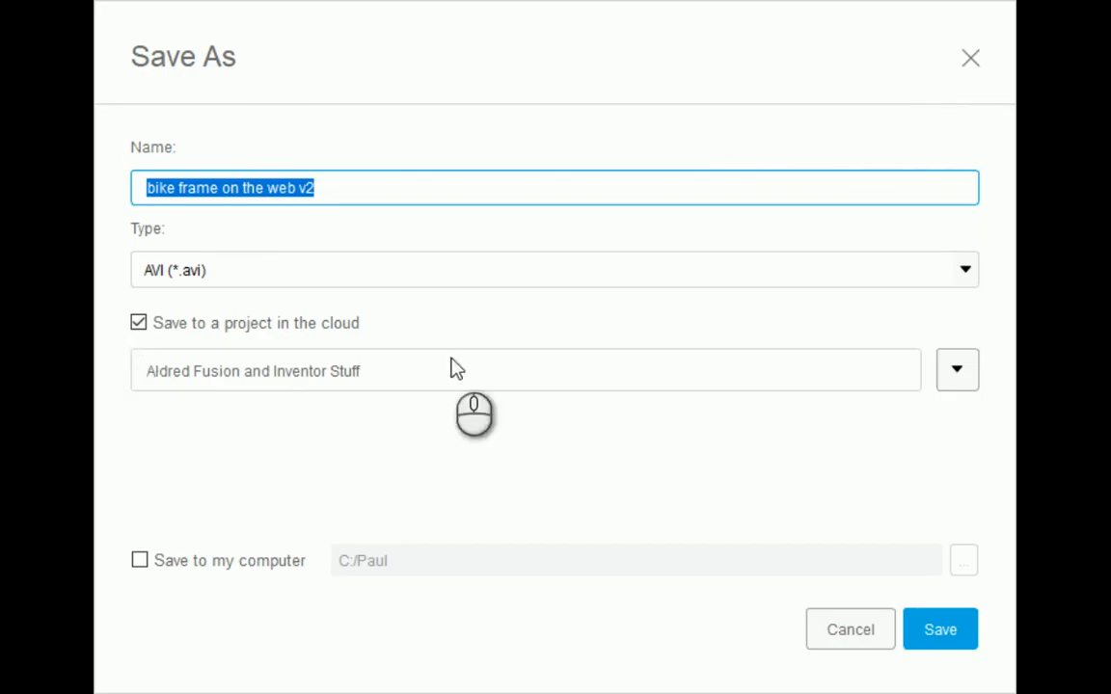
mouse_move(264, 376)
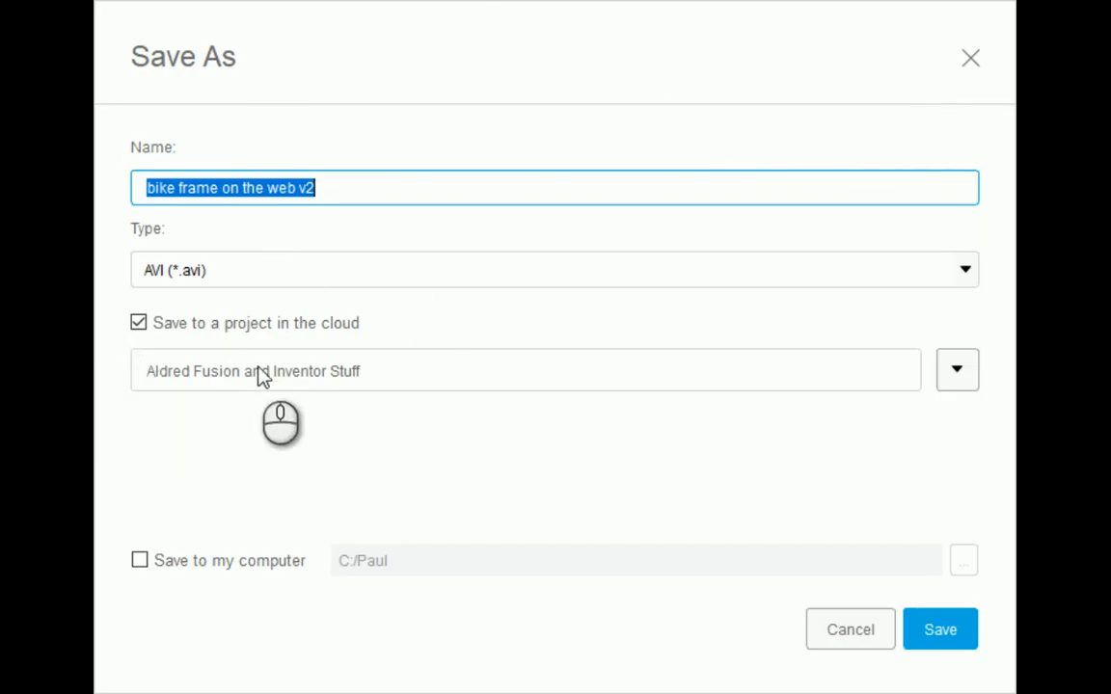
mouse_move(239, 588)
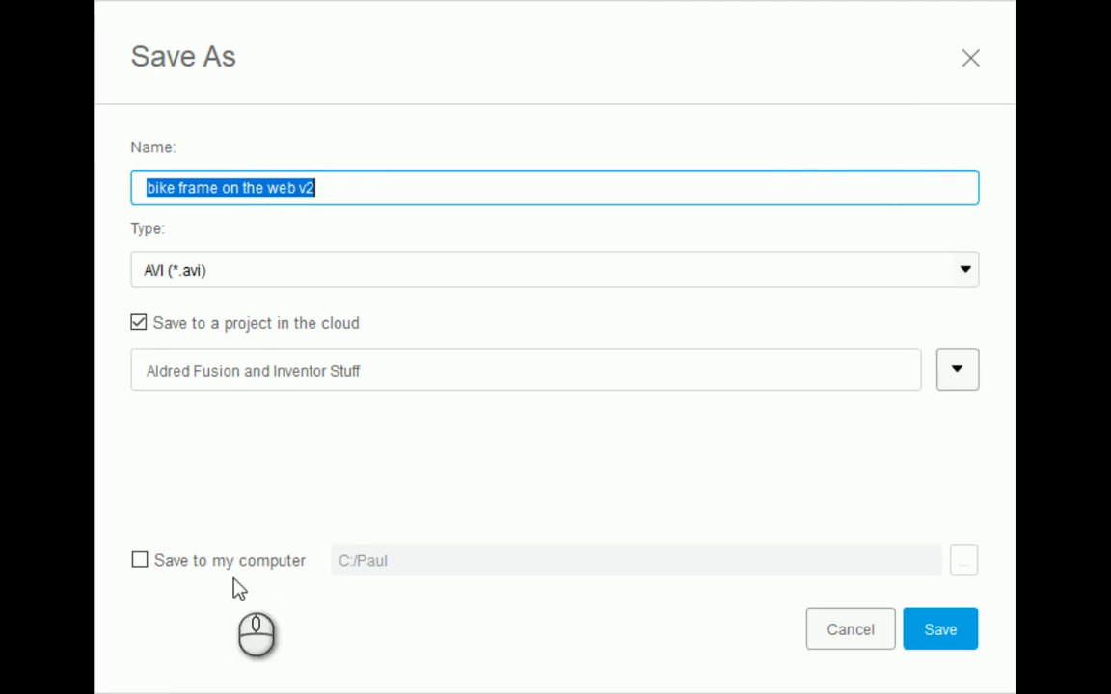
mouse_move(767, 665)
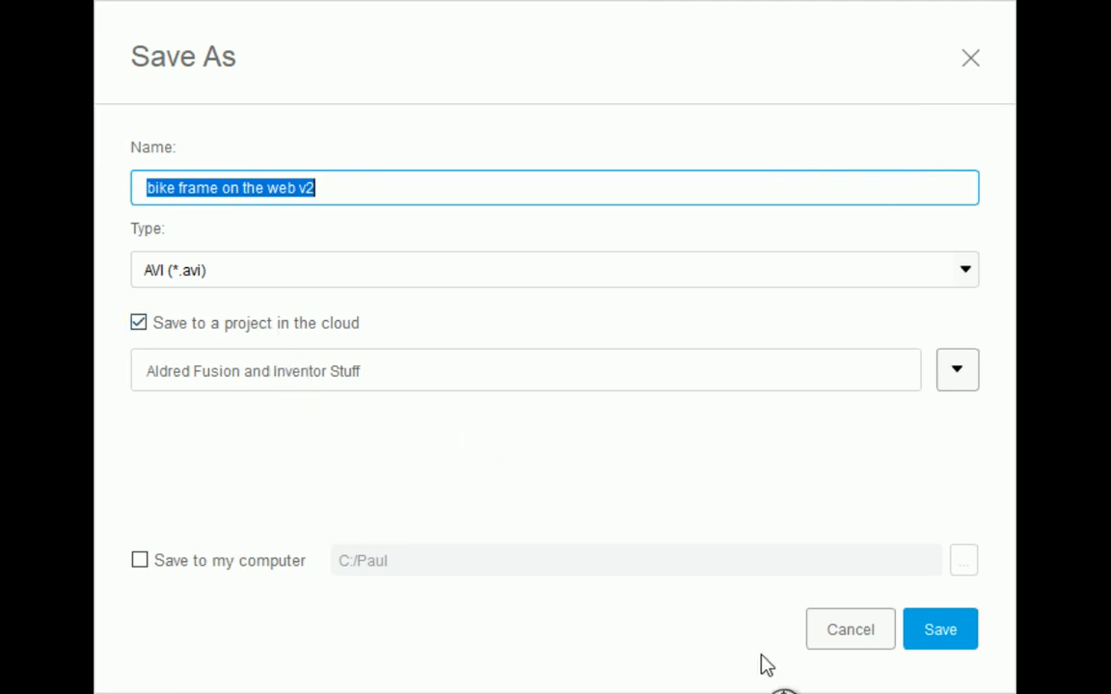
left_click(940, 629)
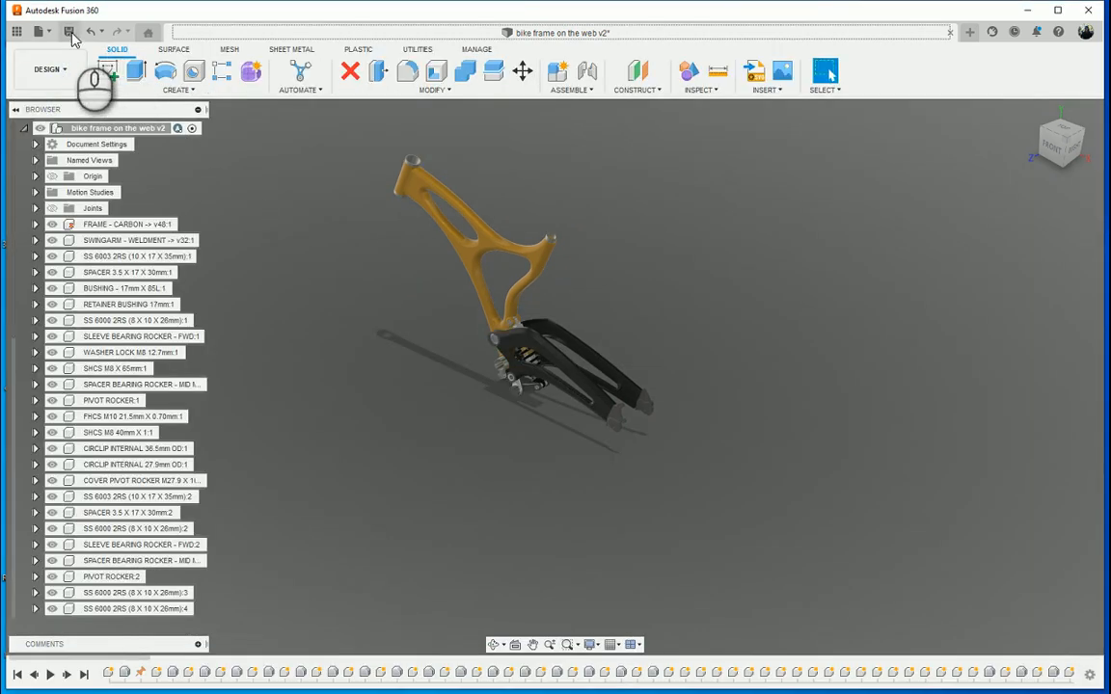
Step: Save 'bike frame on the web v2' as a new version via the Quick Access Save icon
left_click(69, 32)
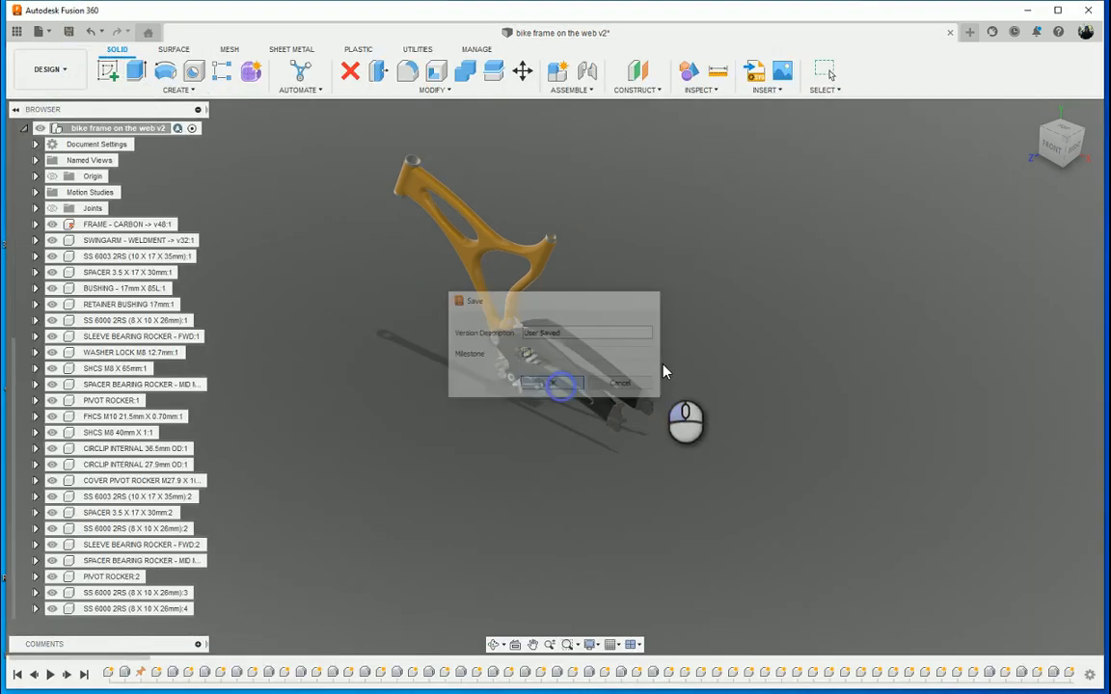
left_click(550, 383)
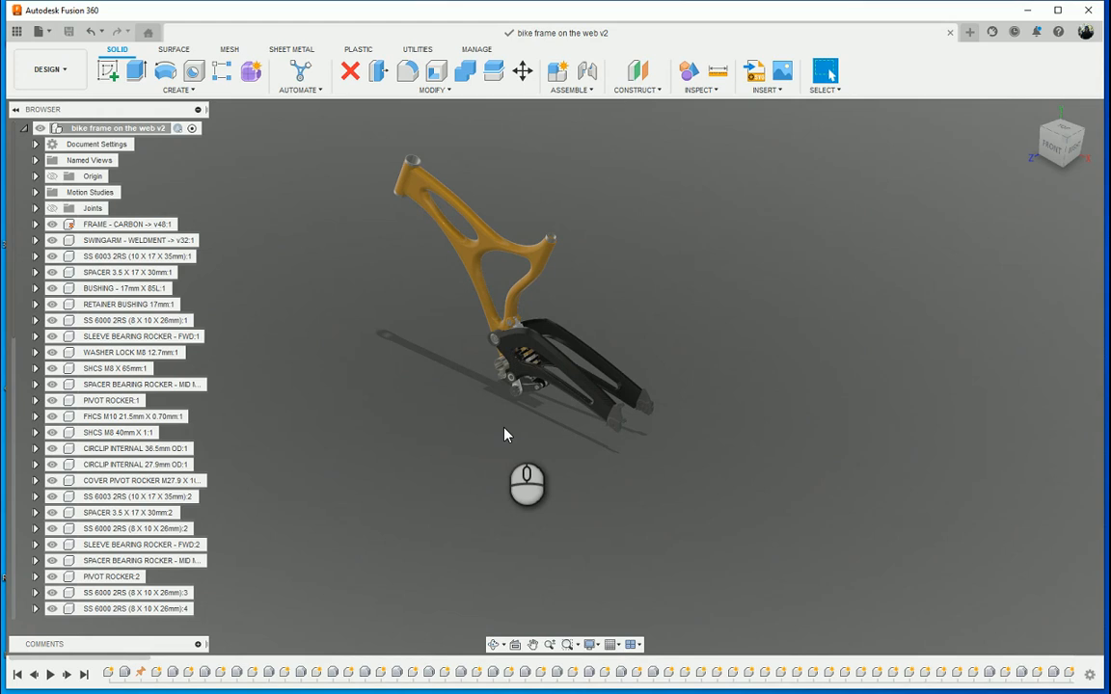
mouse_move(553, 446)
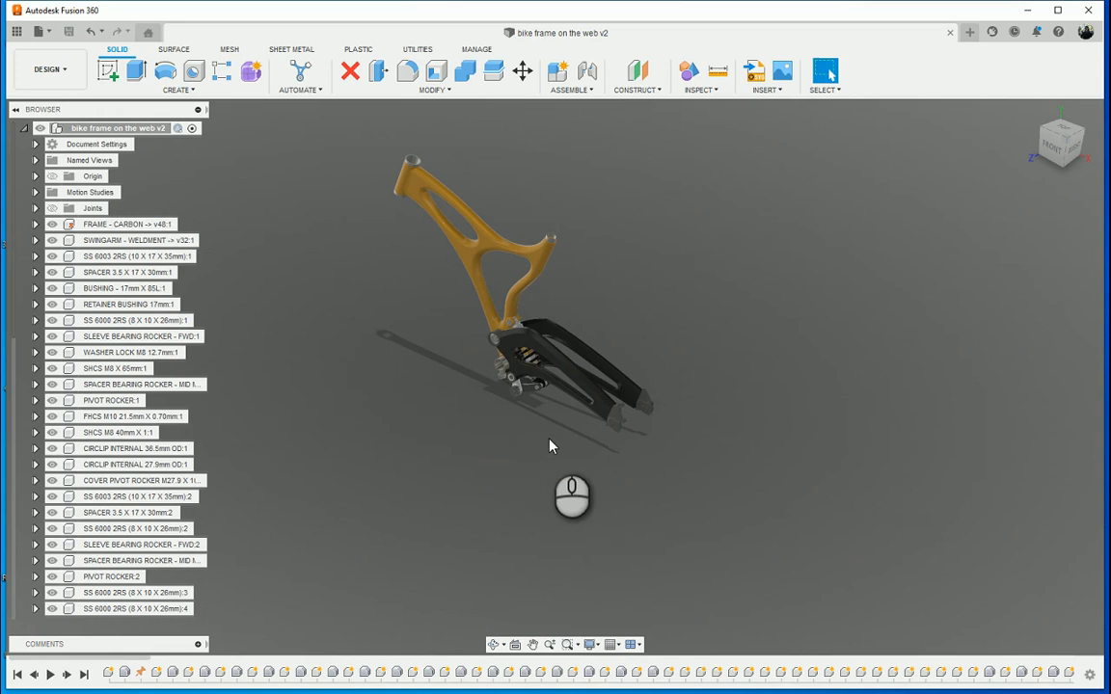
mouse_move(581, 454)
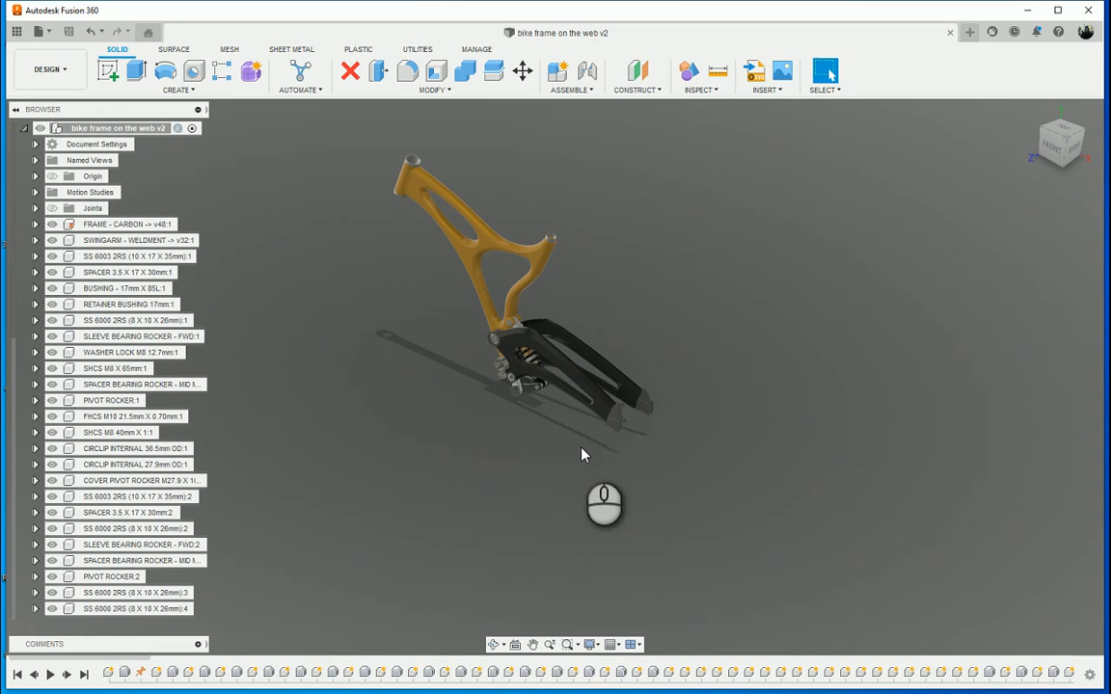
mouse_move(261, 234)
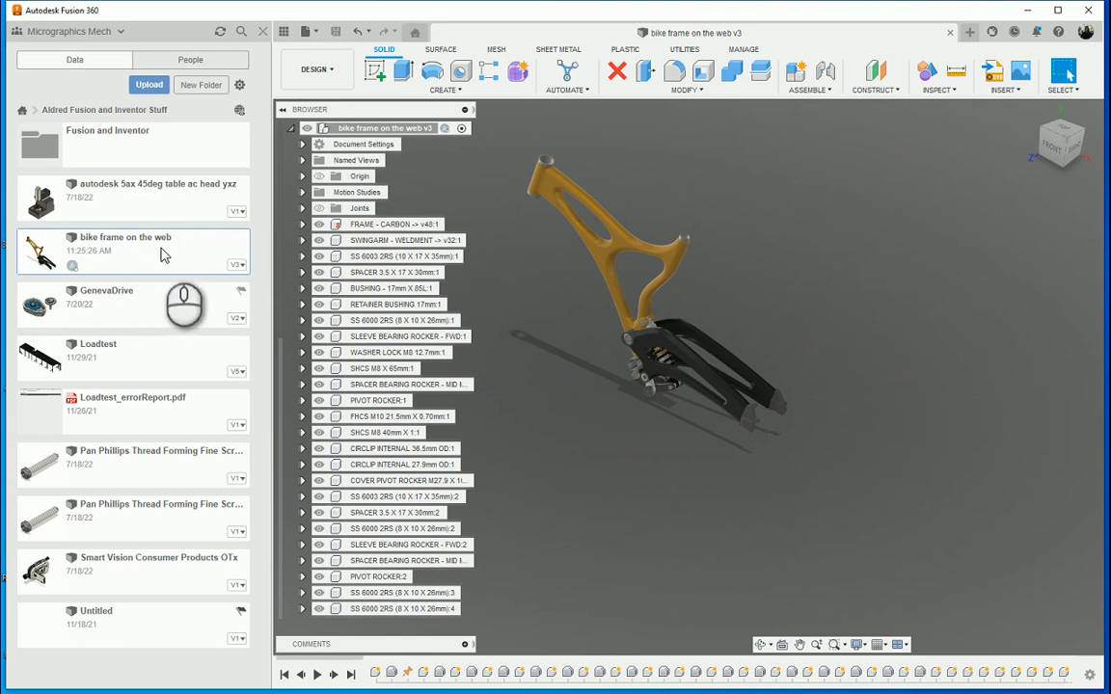
Step: Bring up the context menu for the bike frame design in the Data Panel
right_click(125, 236)
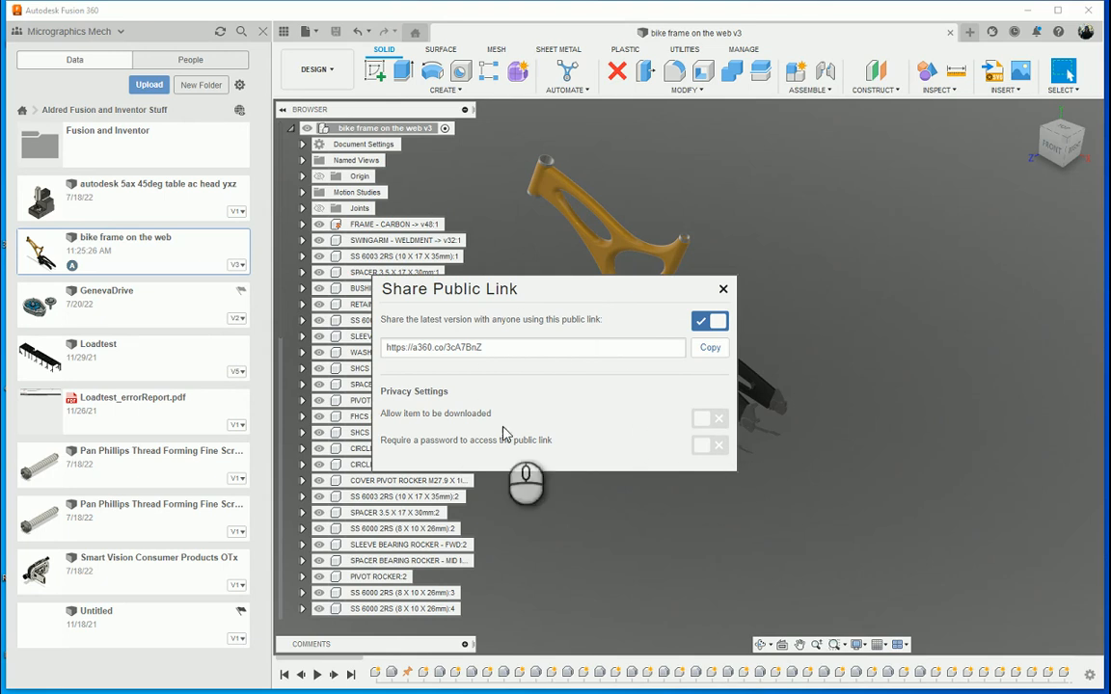
Step: Turn on 'Allow item to be downloaded' and copy the bike frame's public link URL
left_click(710, 418)
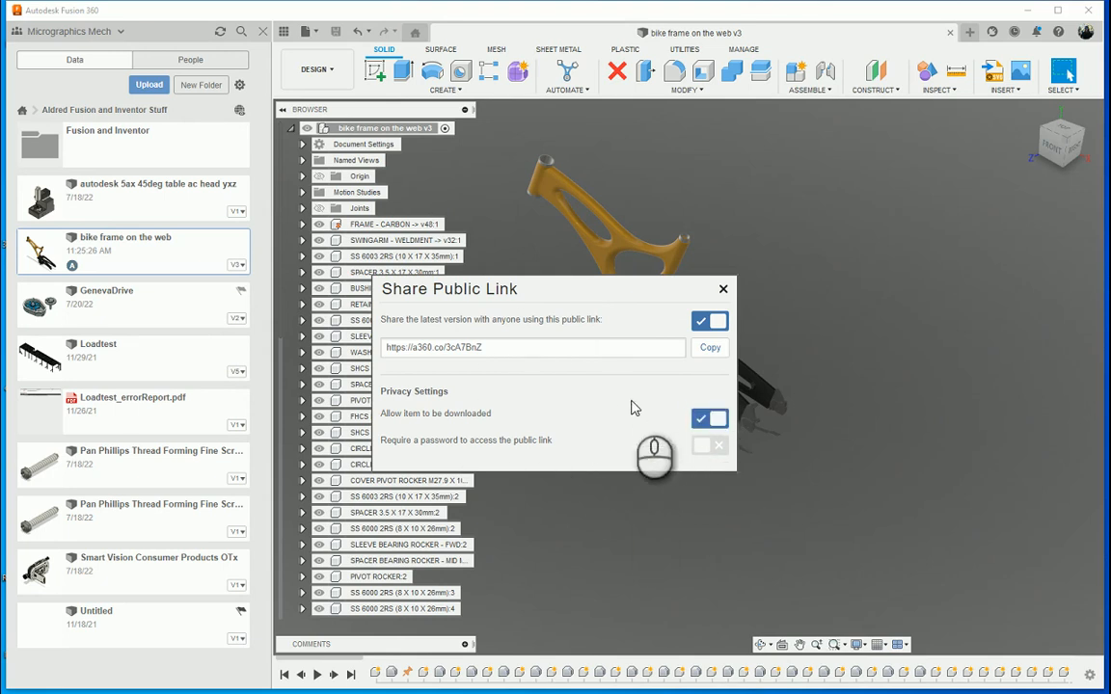
mouse_move(495, 402)
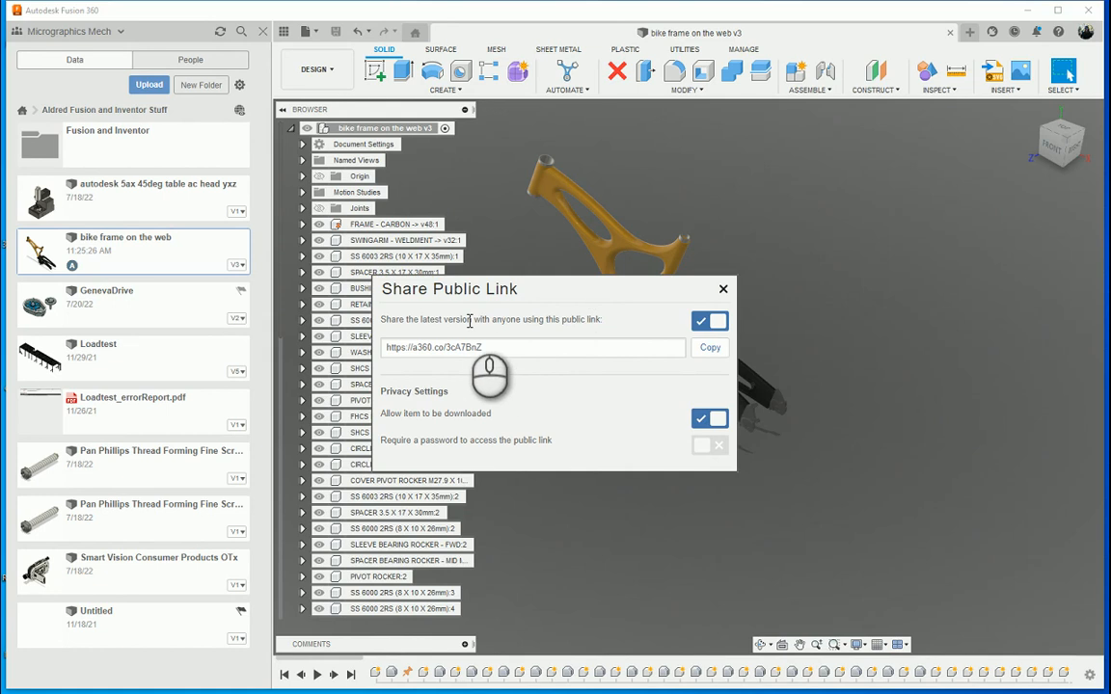
mouse_move(680, 481)
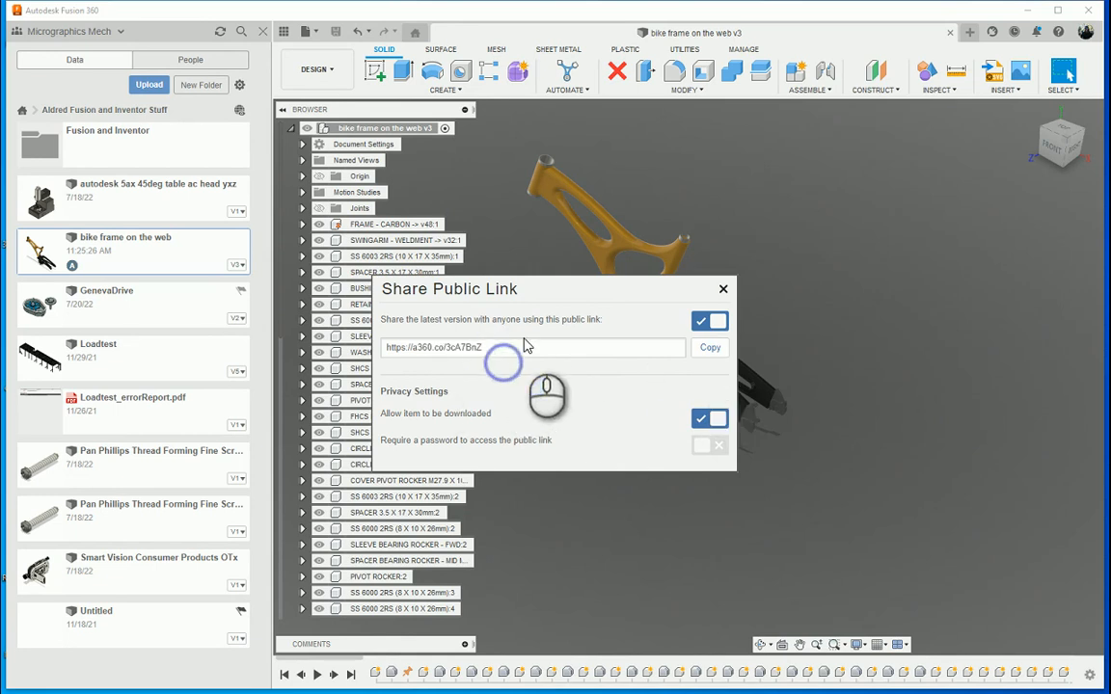
left_click(709, 347)
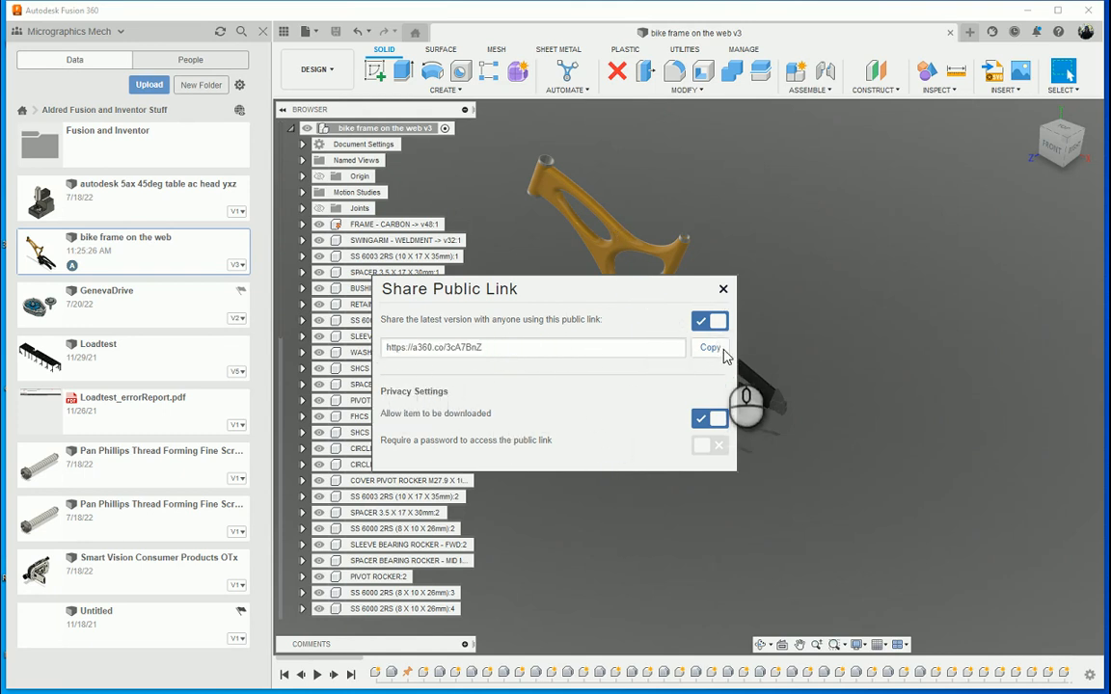
left_click(723, 288)
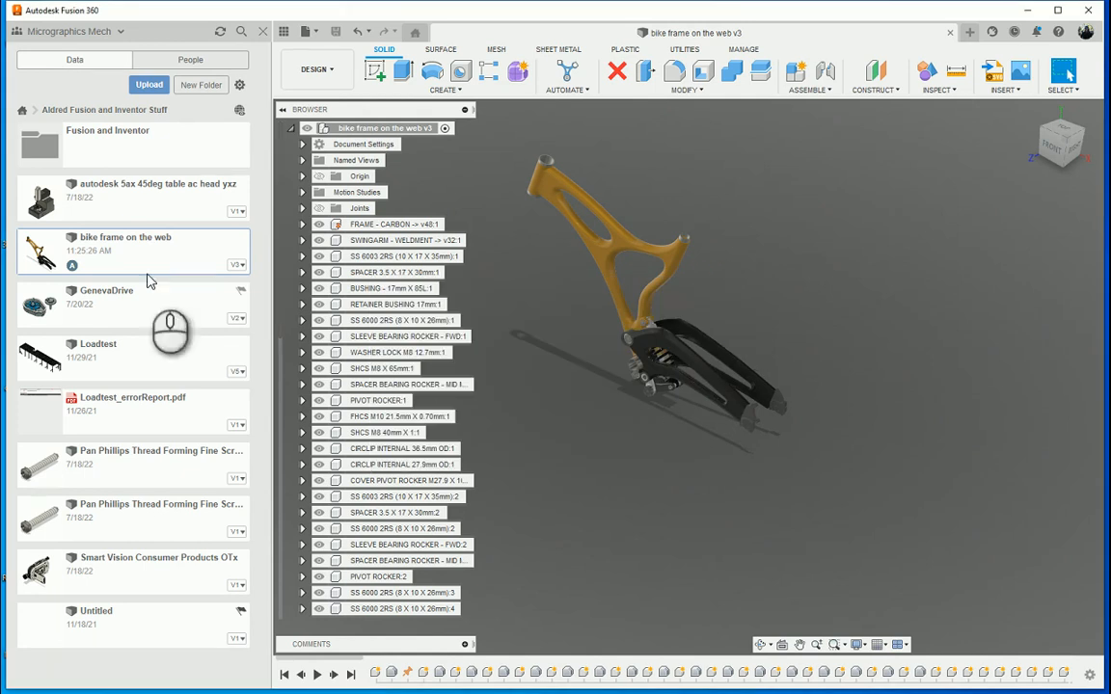
right_click(126, 246)
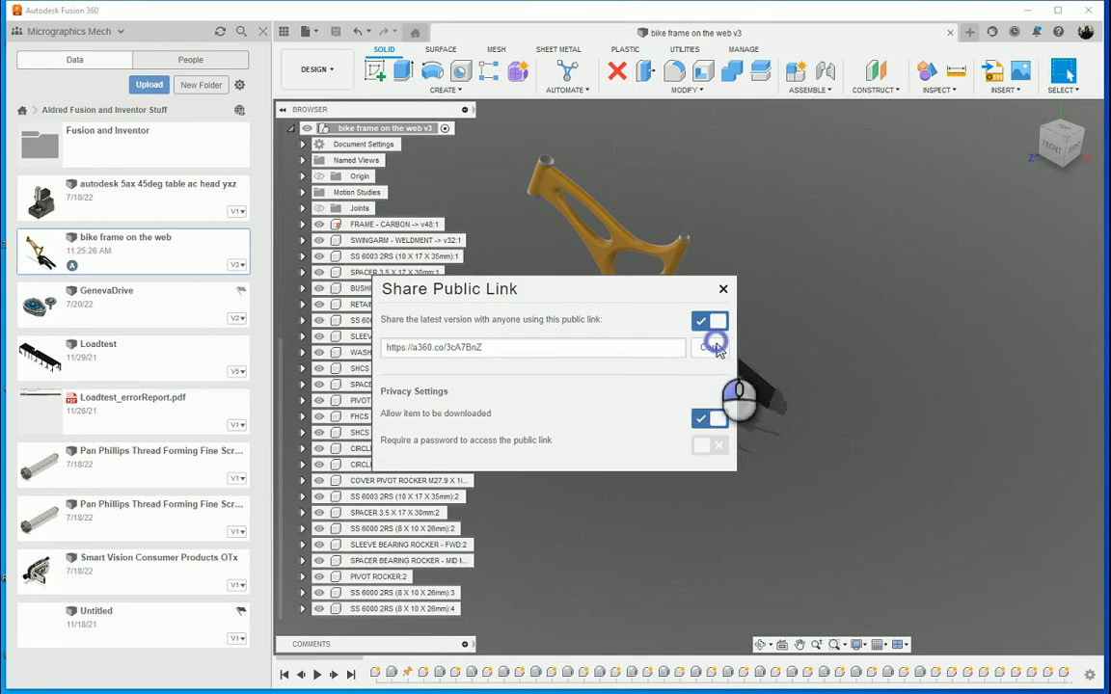
left_click(723, 288)
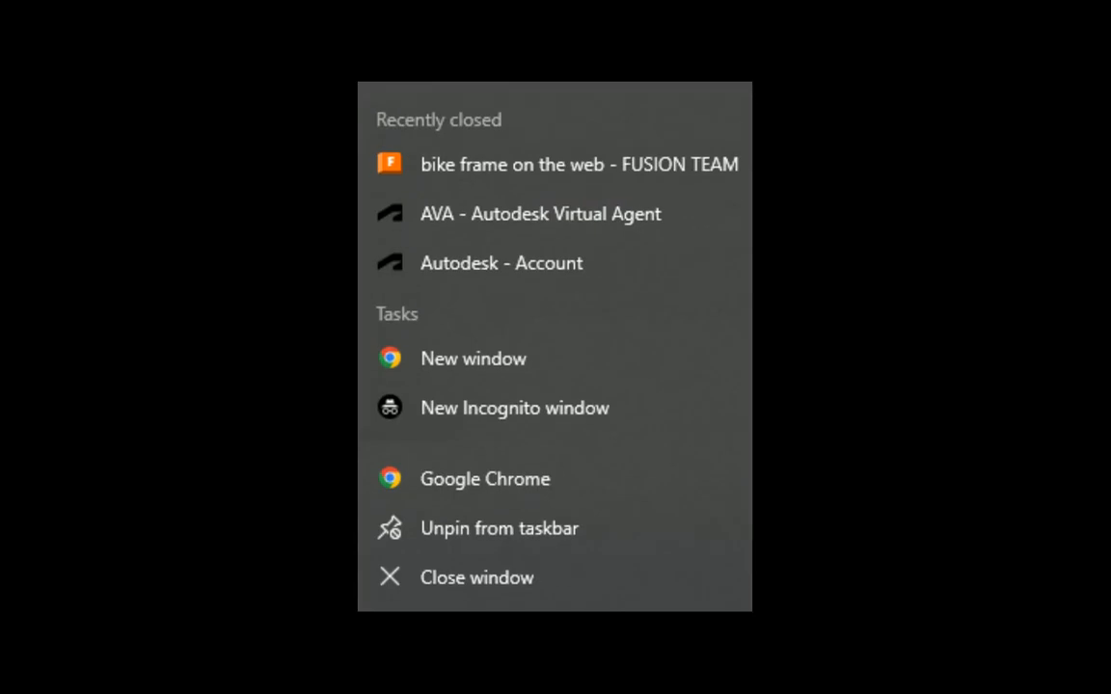
left_click(474, 358)
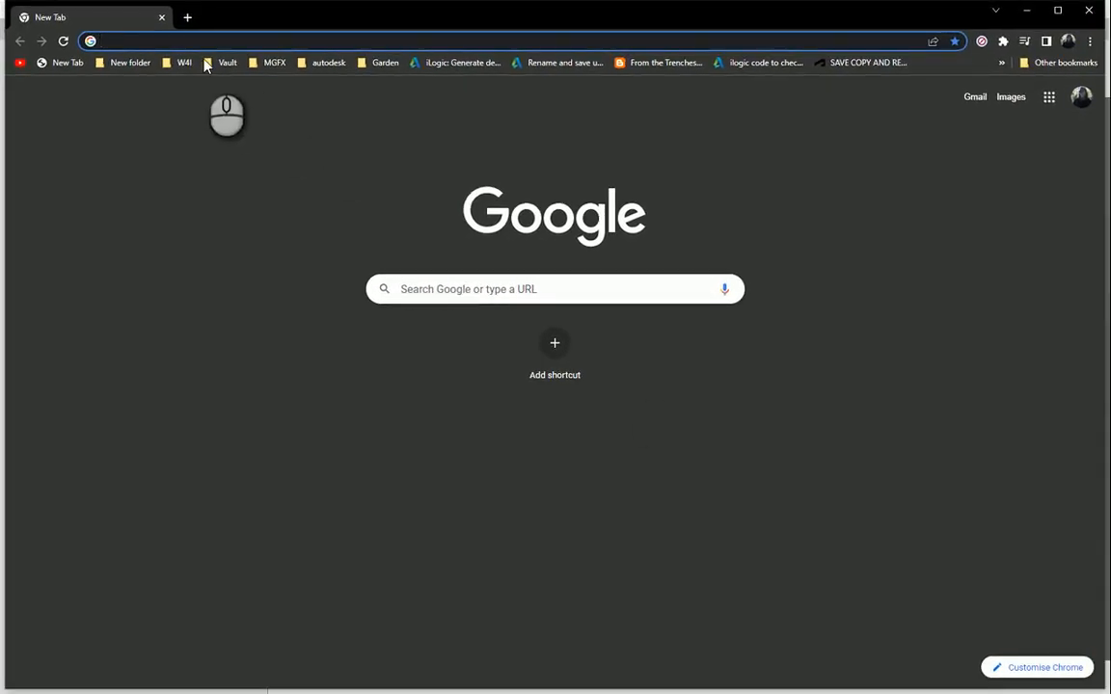
type("https://a360.co/3cA7BnZ")
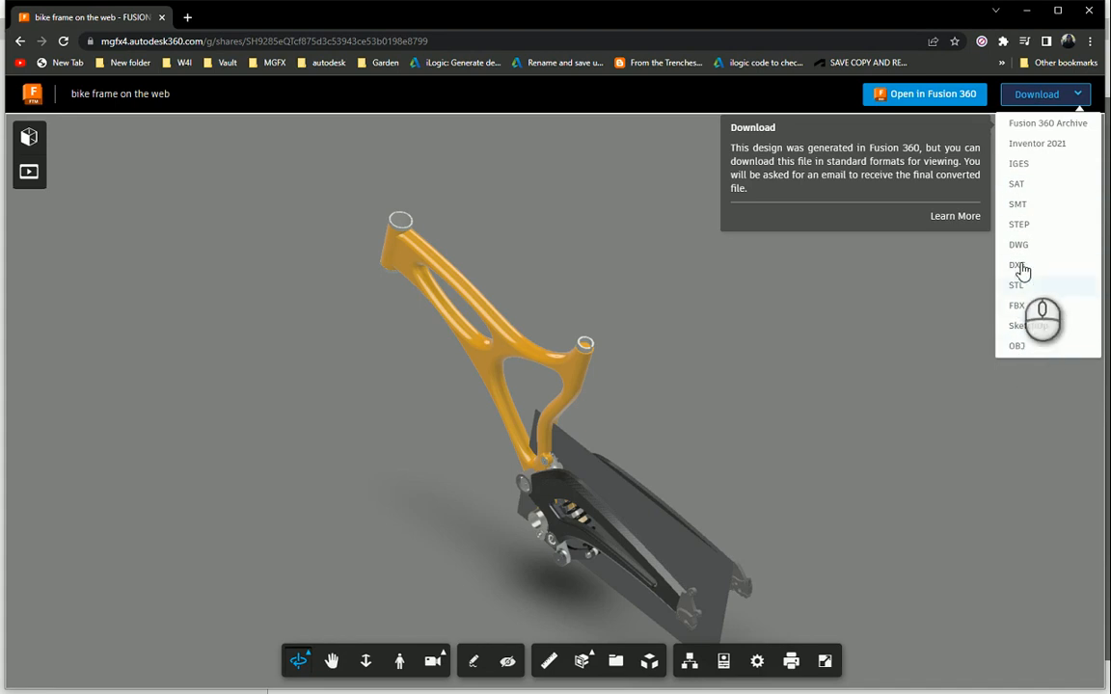
mouse_move(1041, 160)
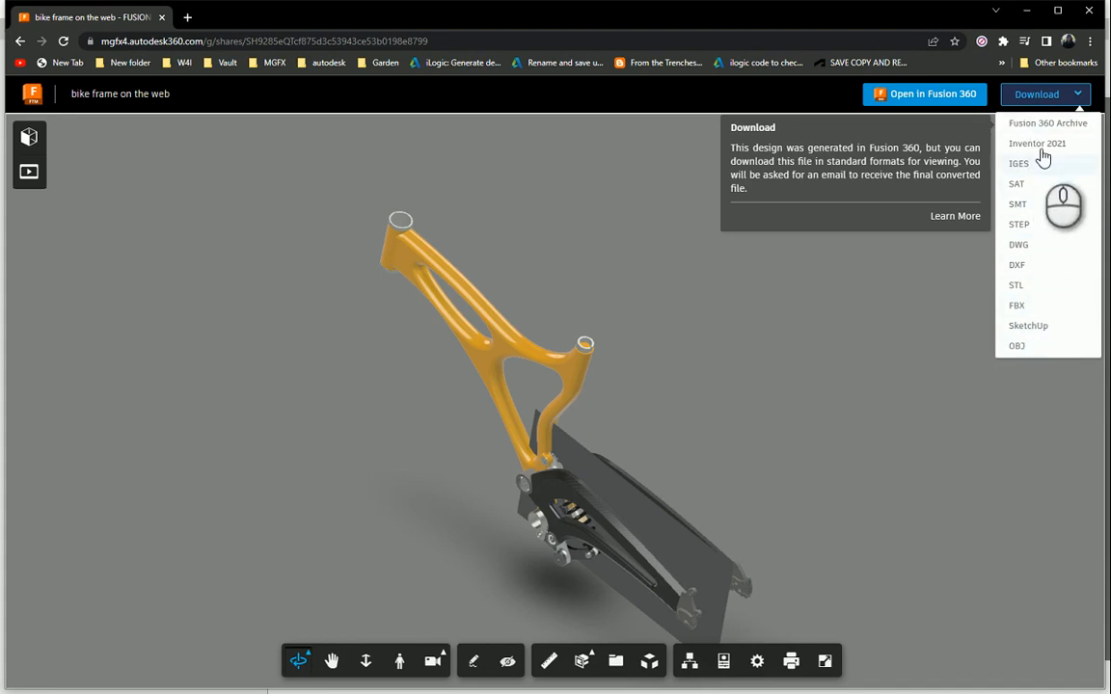
mouse_move(1035, 119)
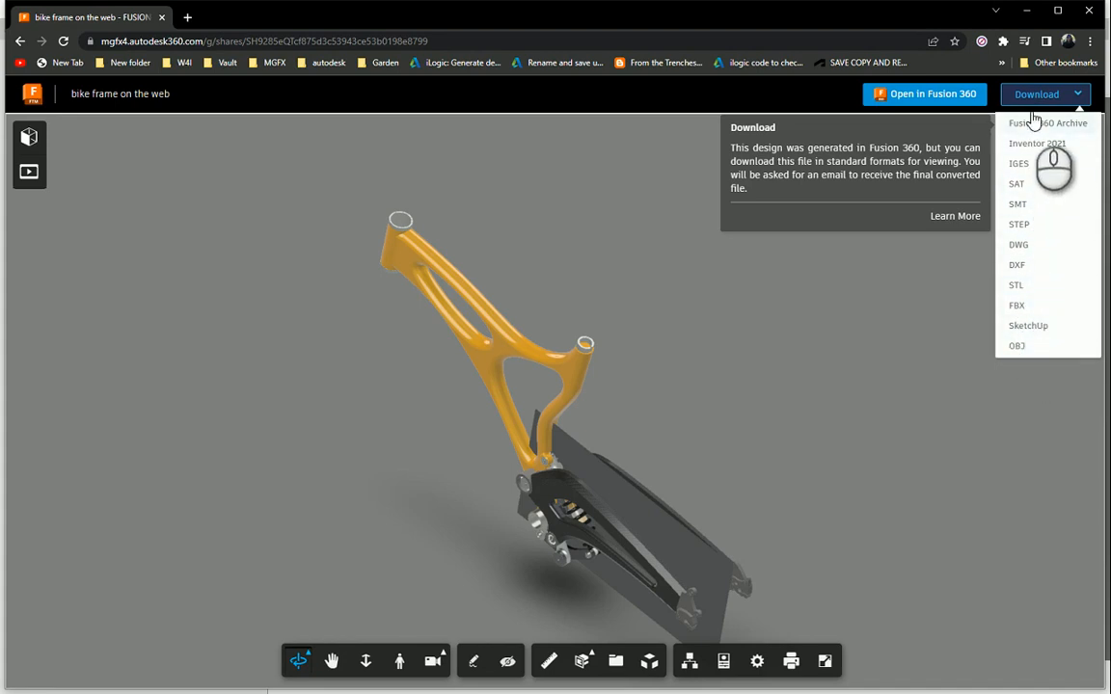
mouse_move(1028, 325)
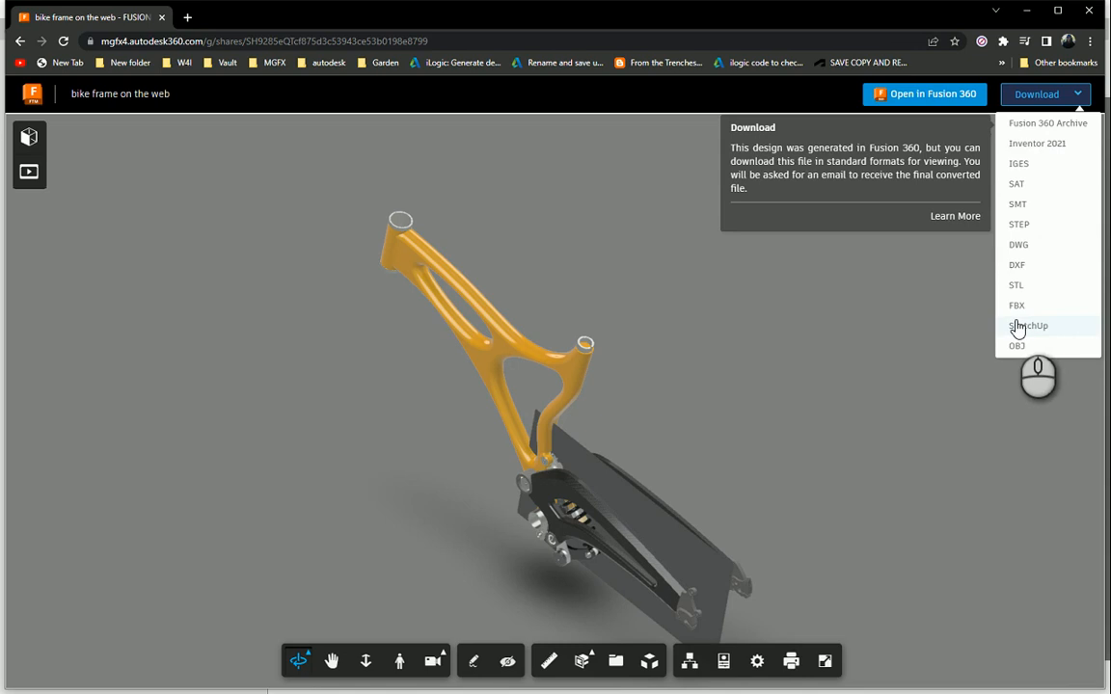
mouse_move(1022, 285)
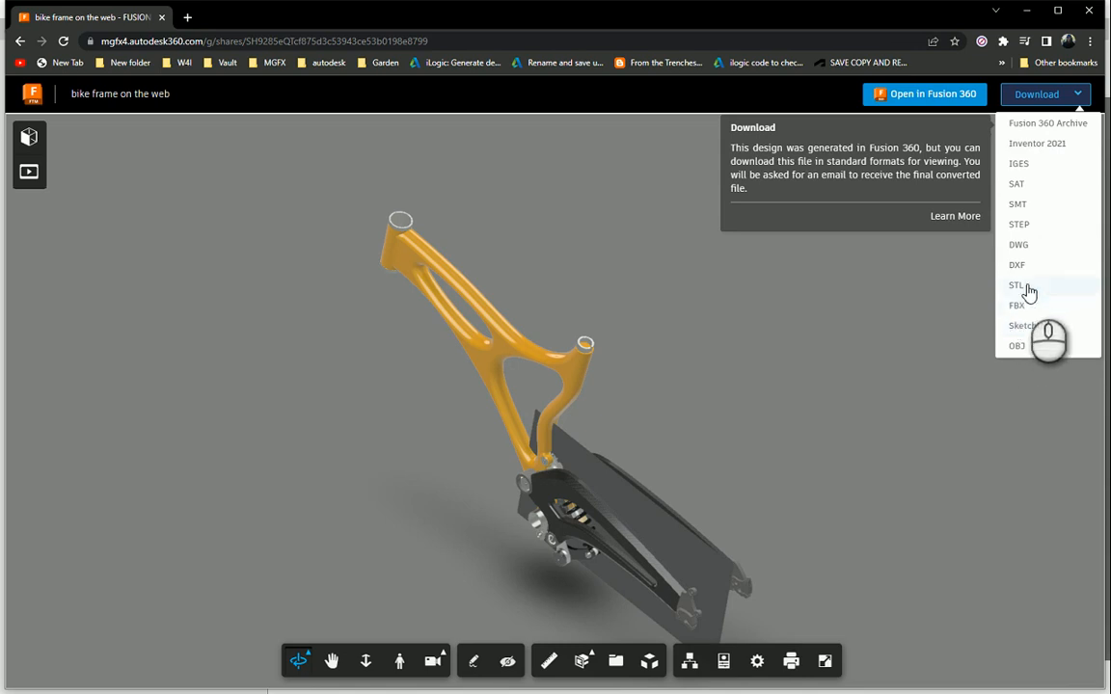
mouse_move(1032, 201)
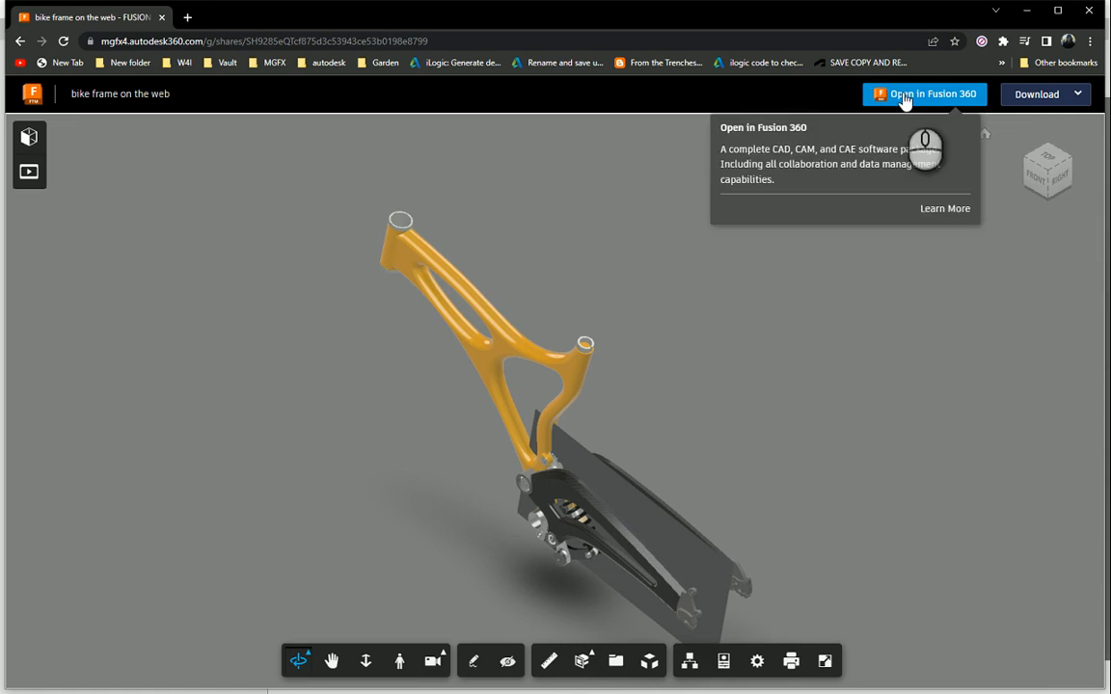
mouse_move(206, 173)
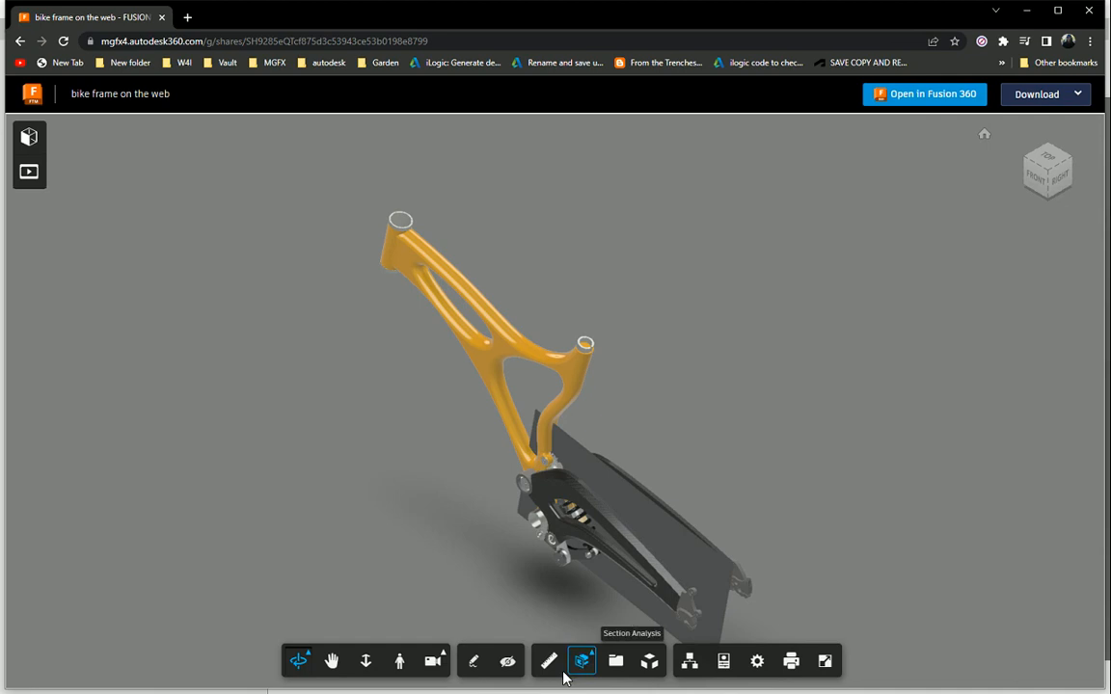
left_click(650, 660)
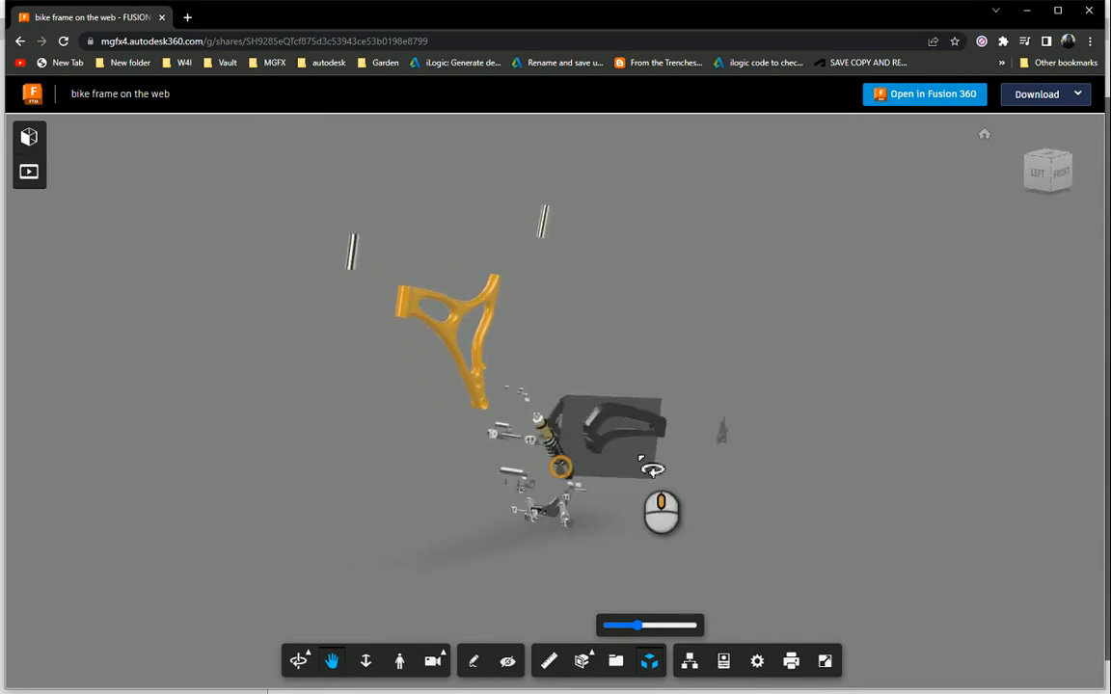
left_click_drag(654, 470, 251, 545)
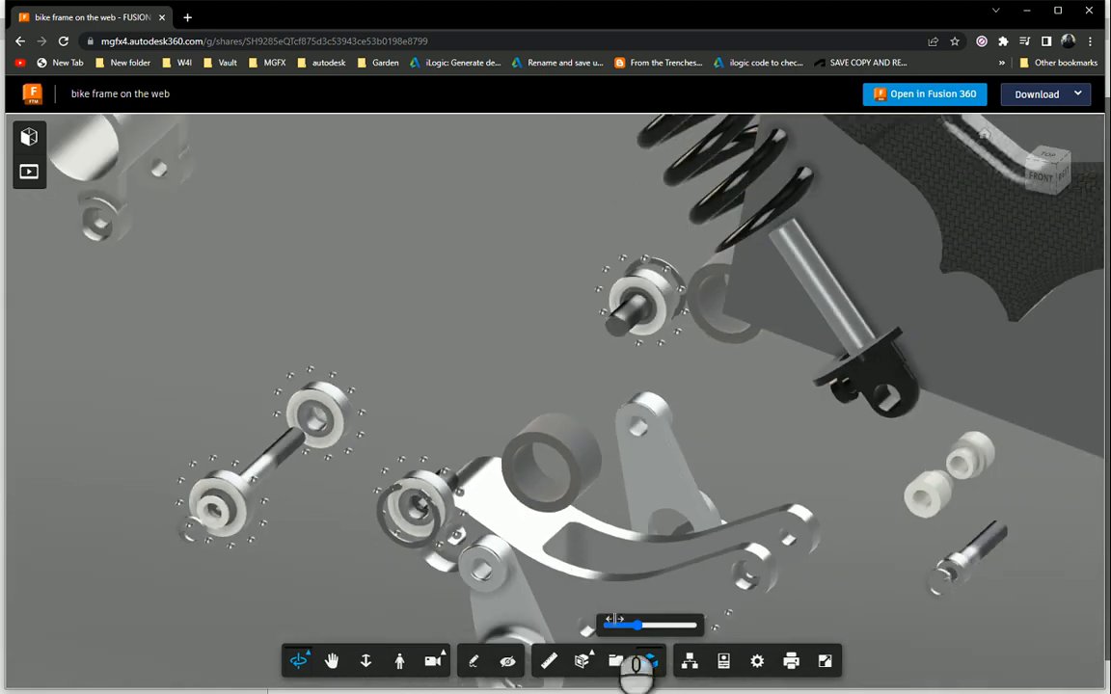
left_click(649, 661)
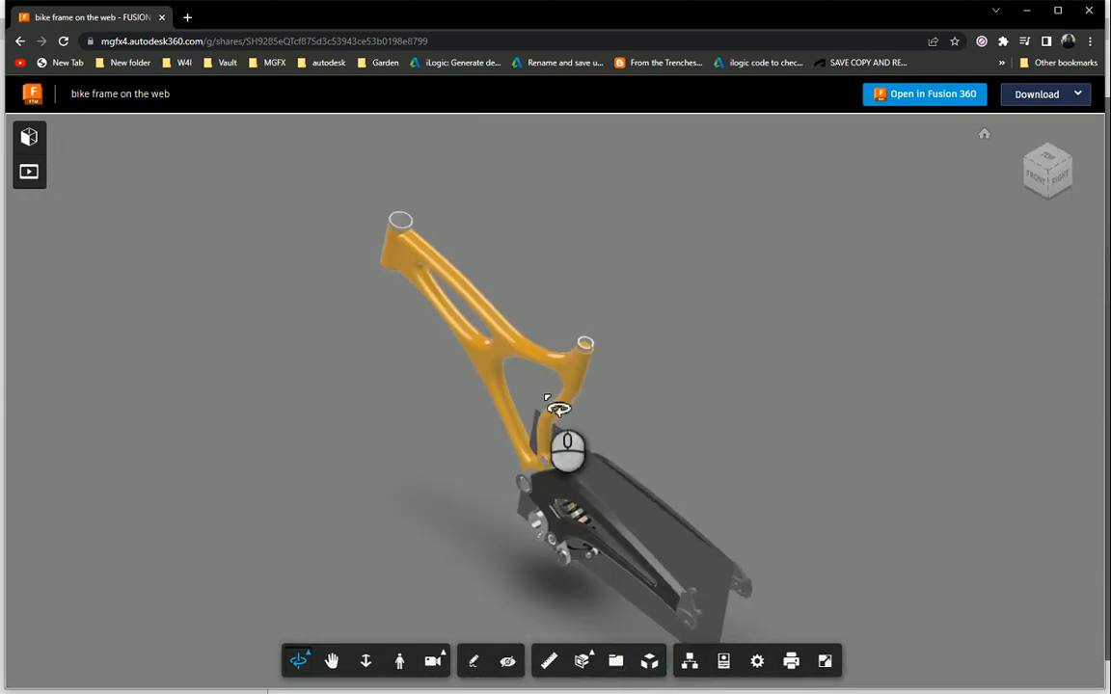
Step: Select Storyboard1 in the Model Browser and play its bike frame animation
left_click(28, 172)
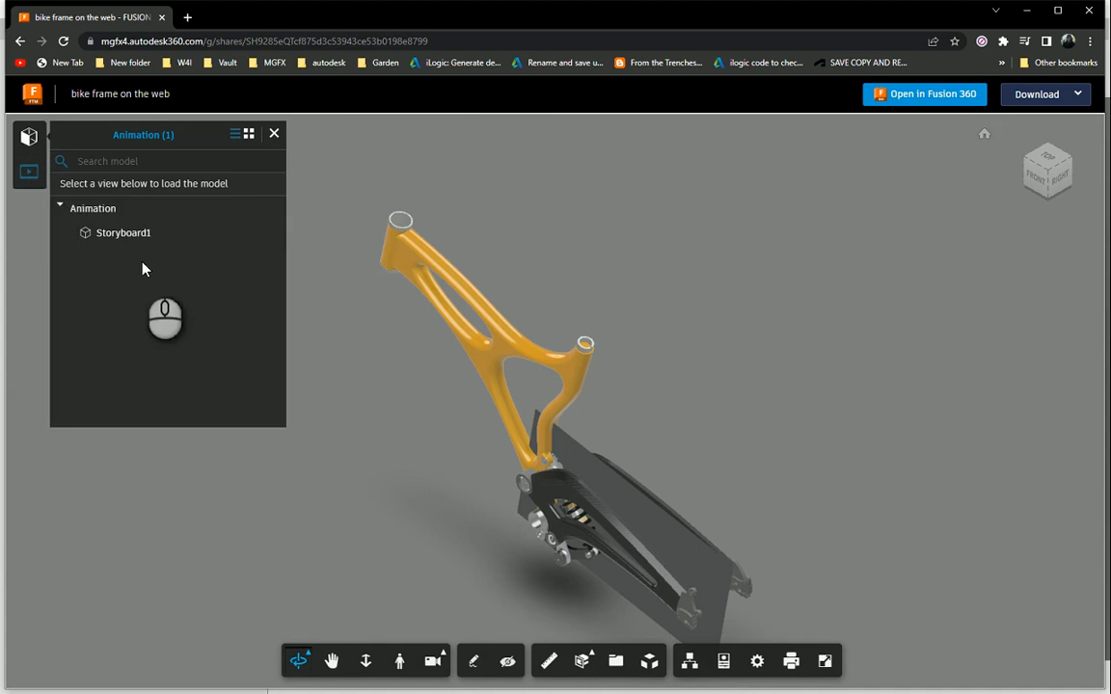
left_click(122, 232)
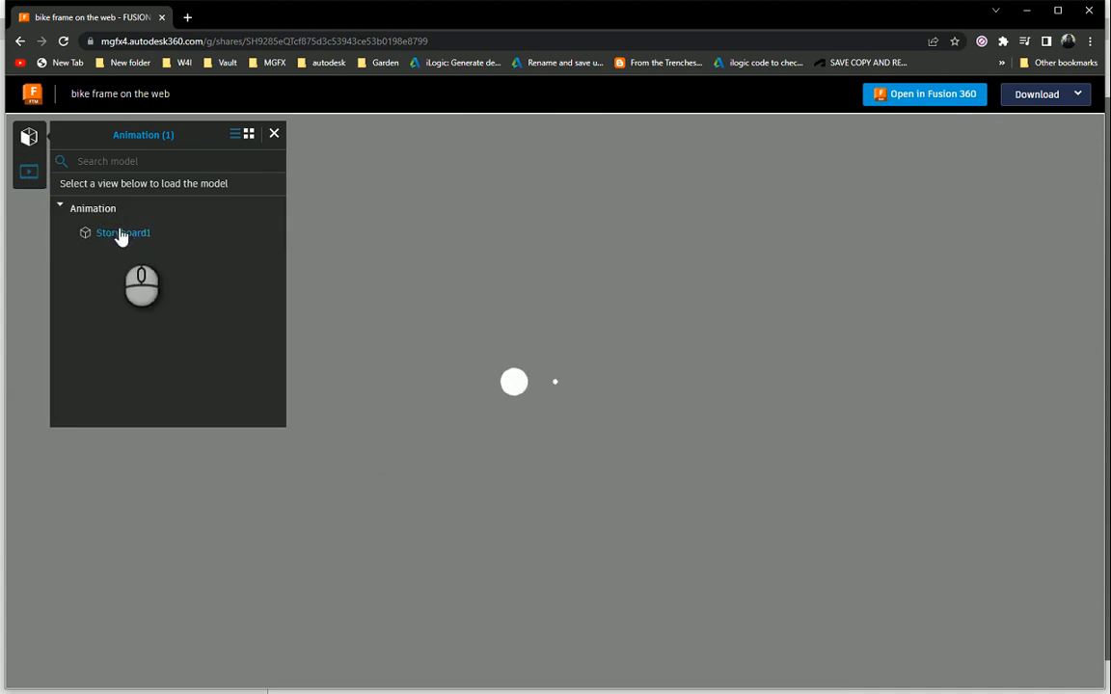
left_click(122, 232)
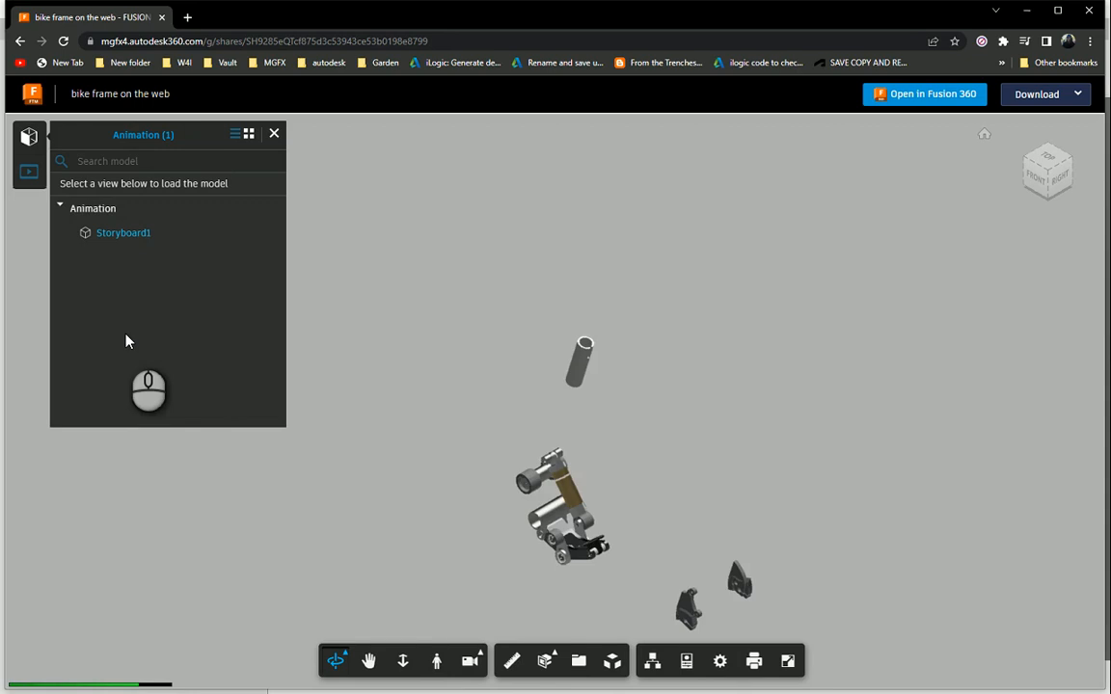
left_click(122, 232)
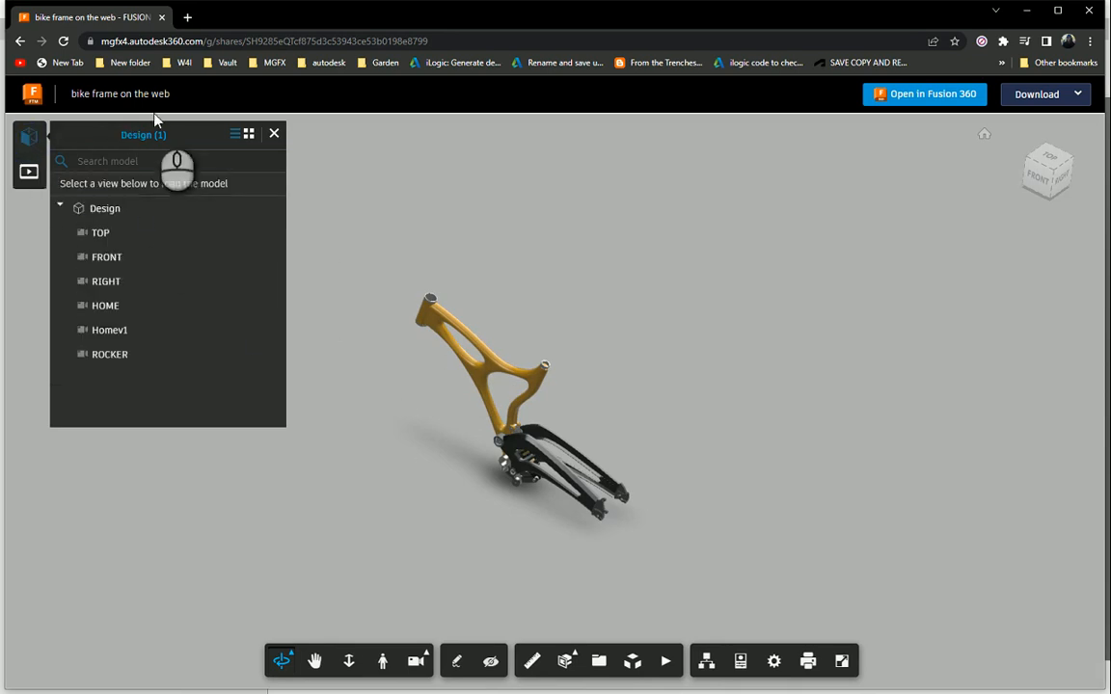
mouse_move(621, 652)
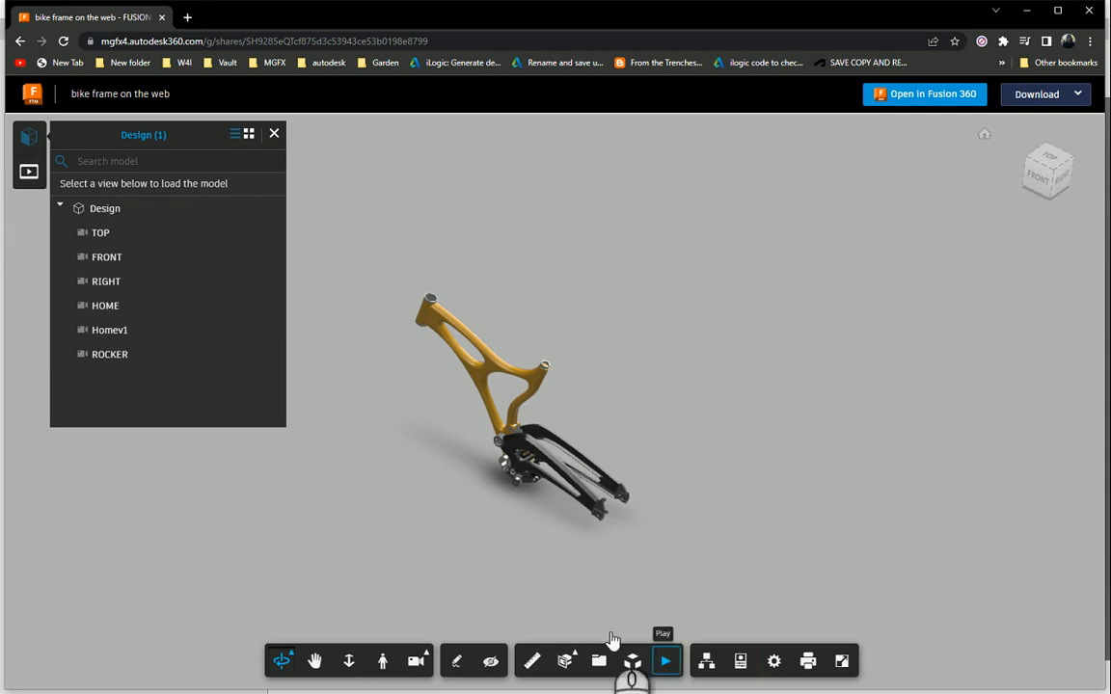
left_click(665, 661)
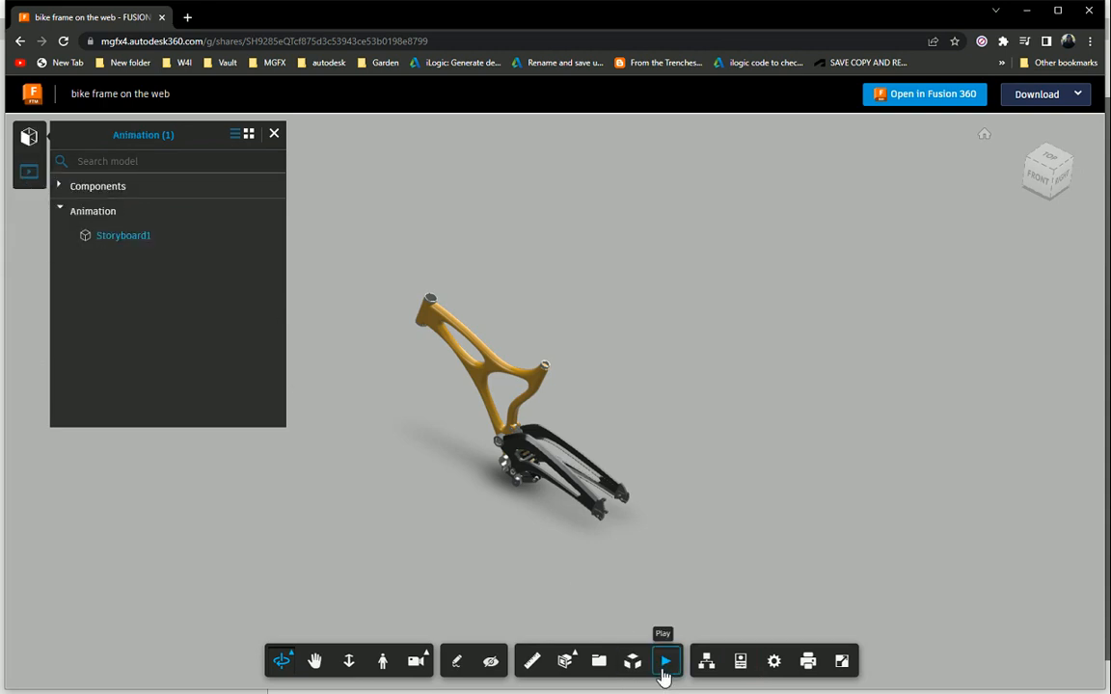
left_click(665, 661)
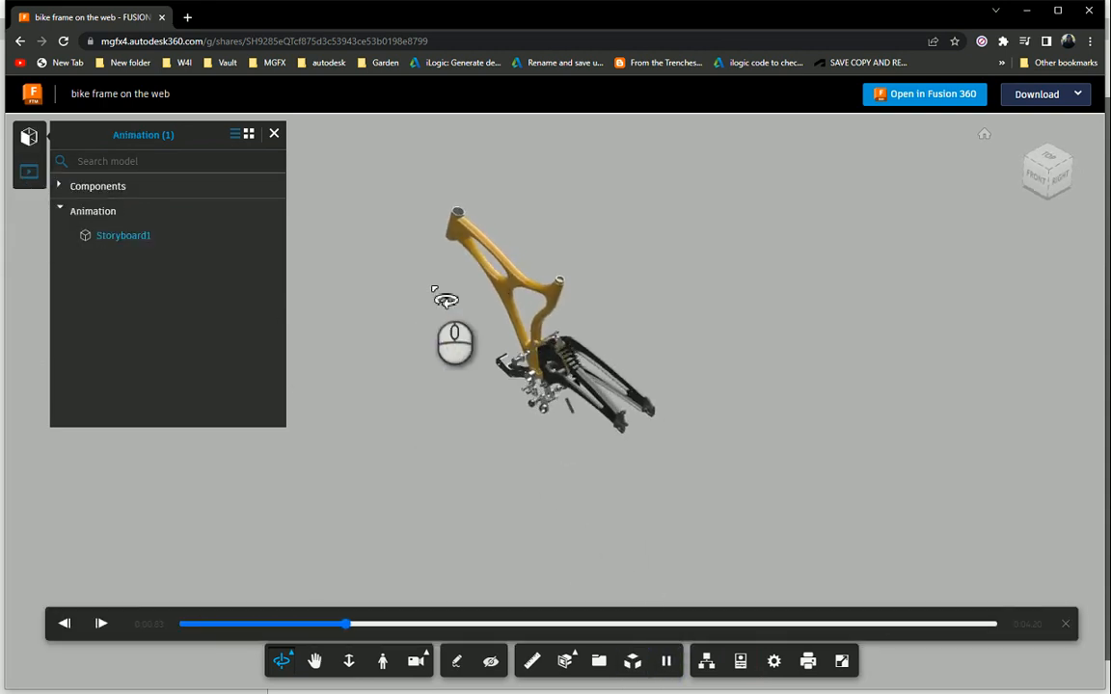